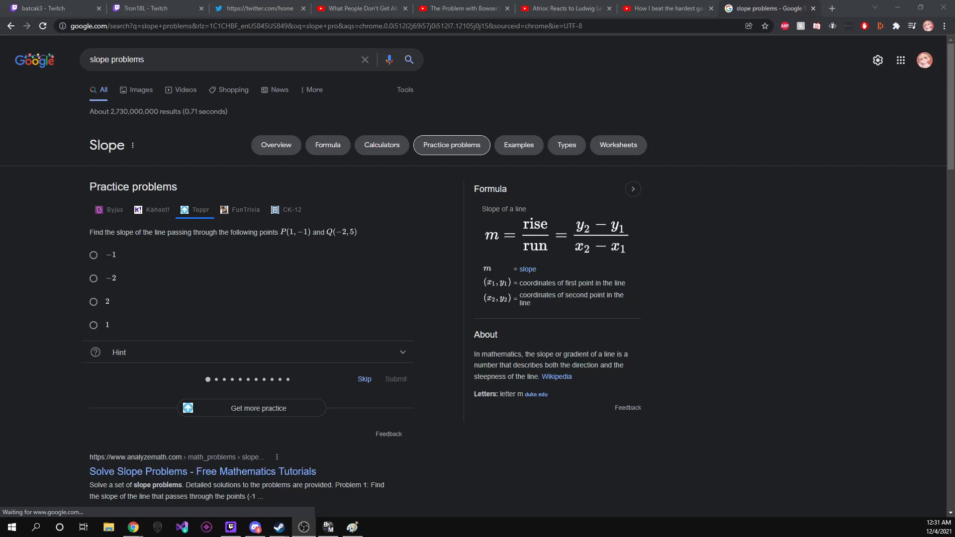
mouse_move(527, 202)
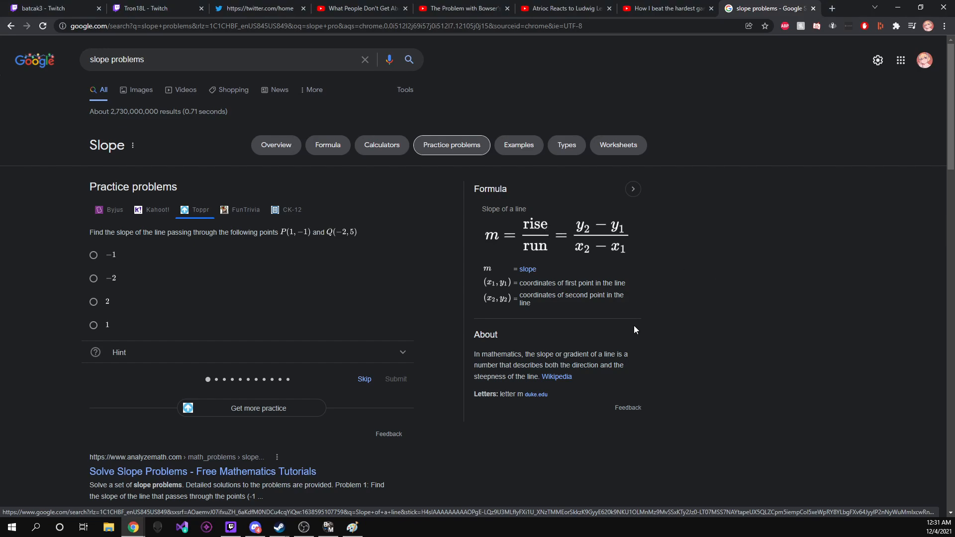
mouse_move(489, 243)
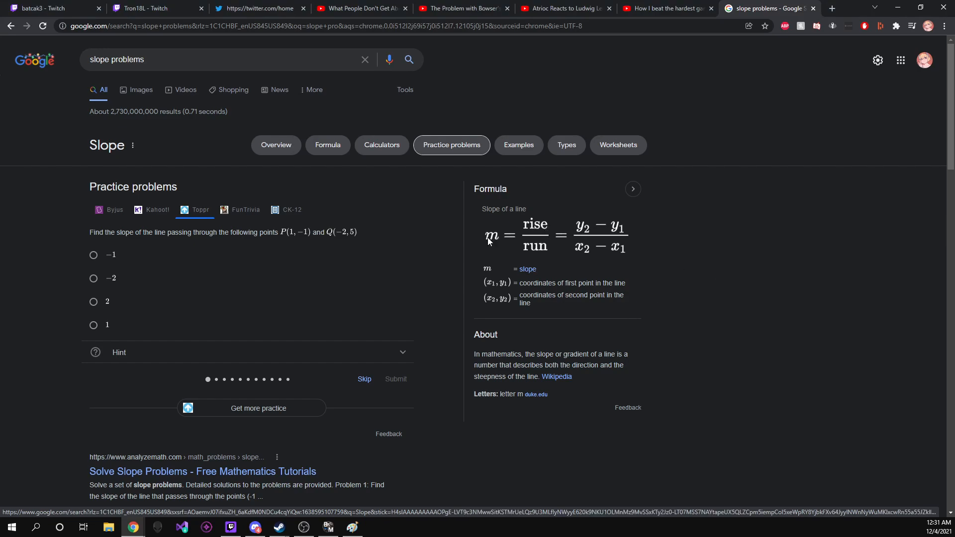
mouse_move(522, 279)
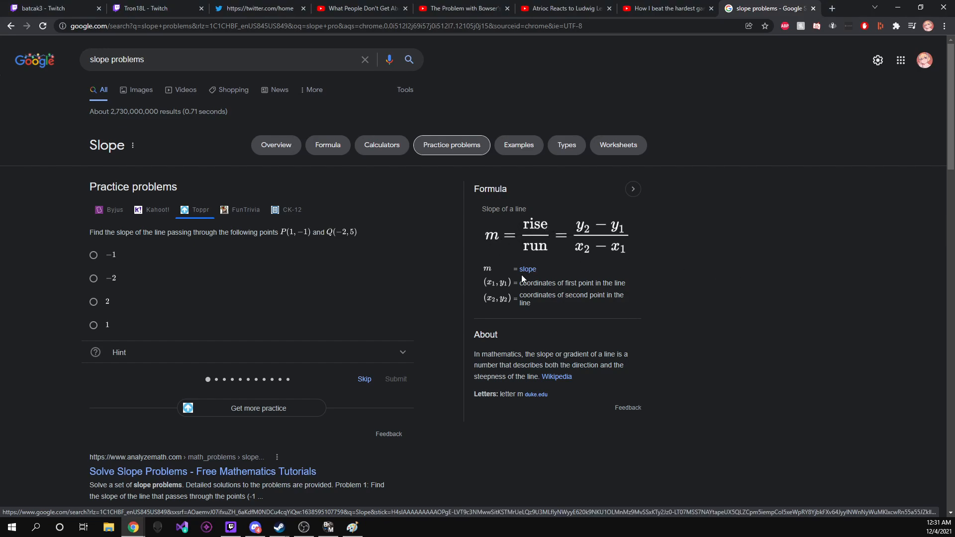
mouse_move(487, 249)
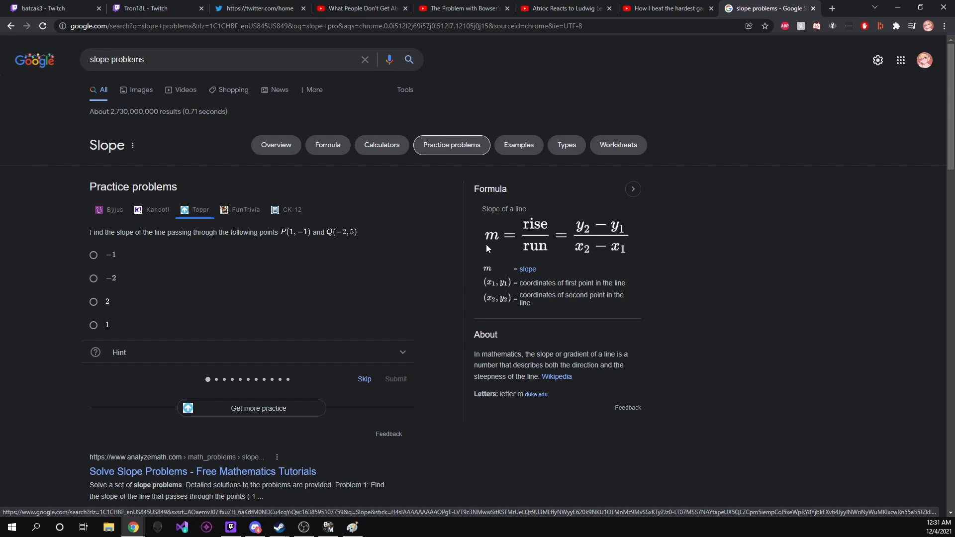
mouse_move(505, 263)
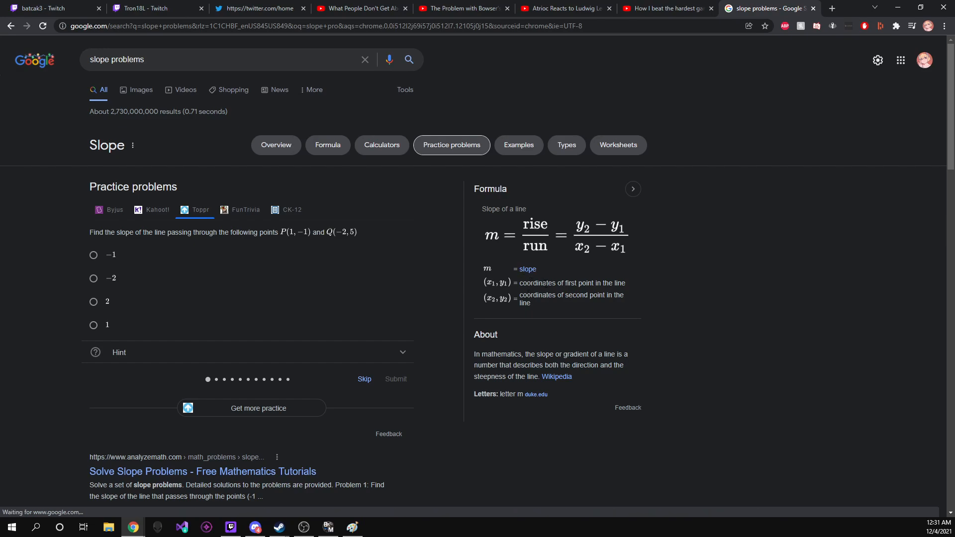
mouse_move(539, 264)
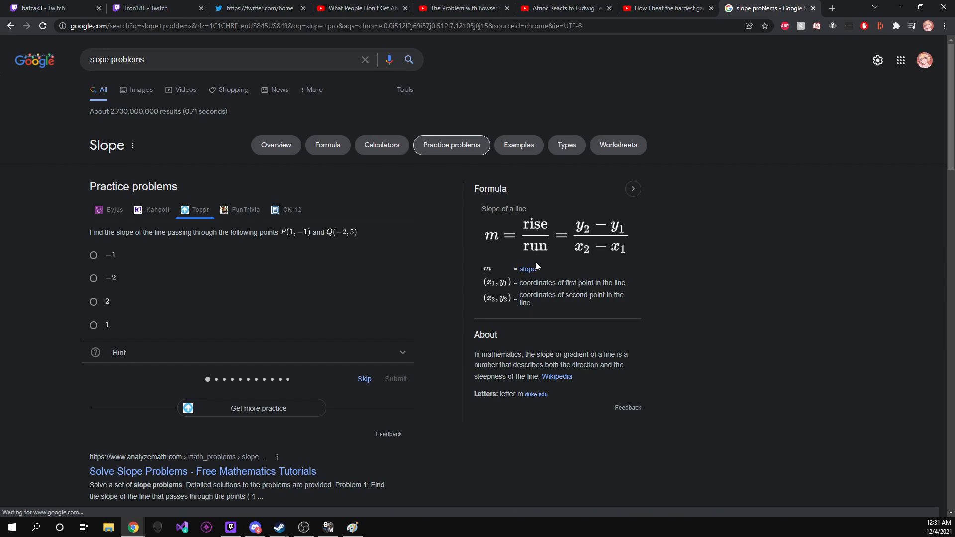
mouse_move(508, 237)
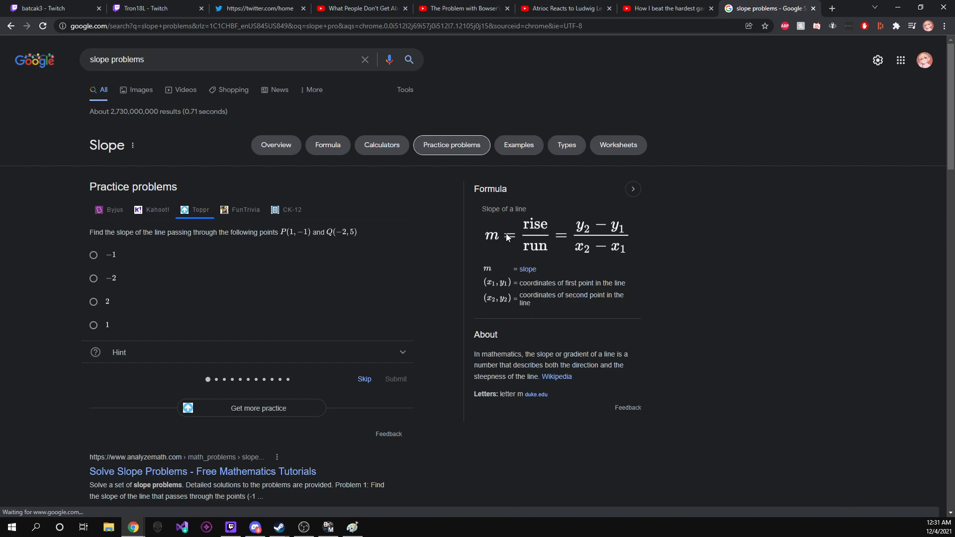
mouse_move(547, 245)
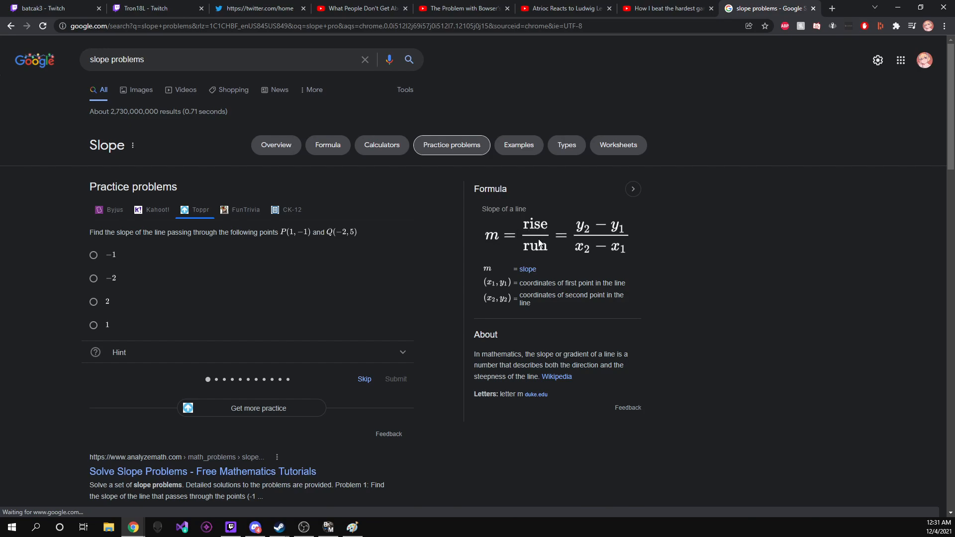
mouse_move(539, 254)
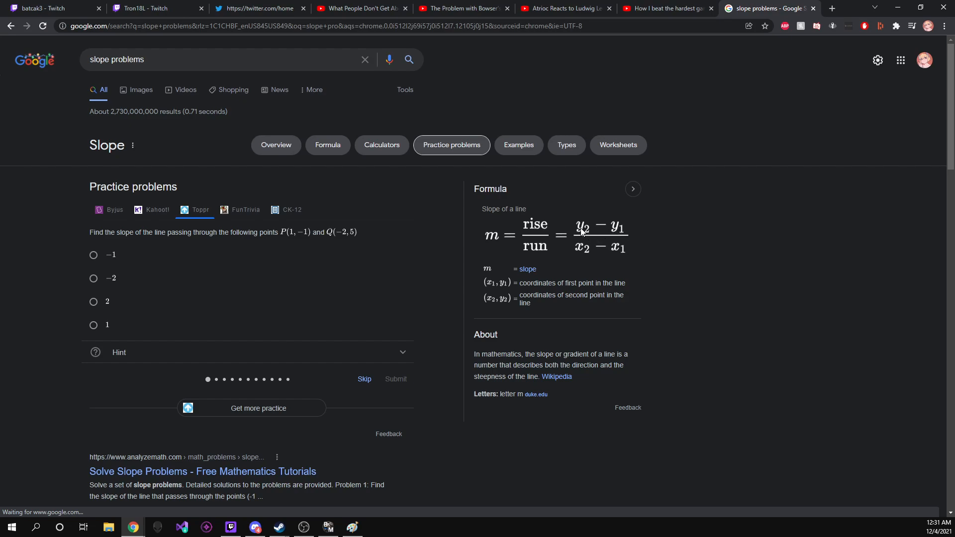
mouse_move(584, 241)
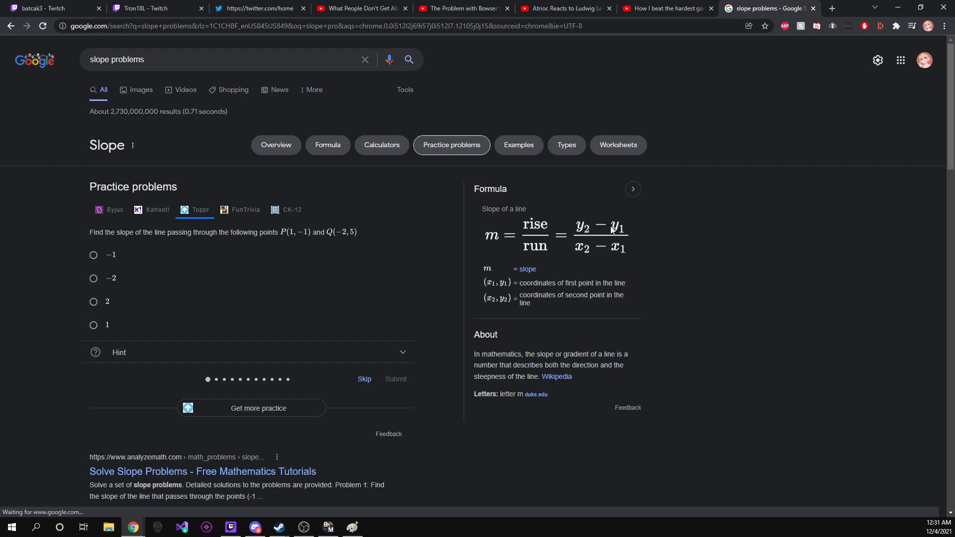
mouse_move(511, 248)
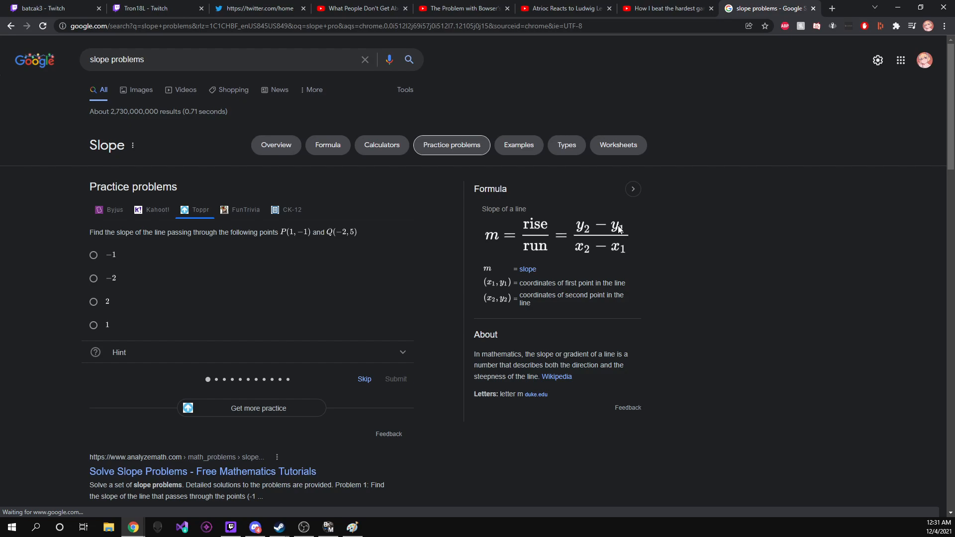
mouse_move(600, 230)
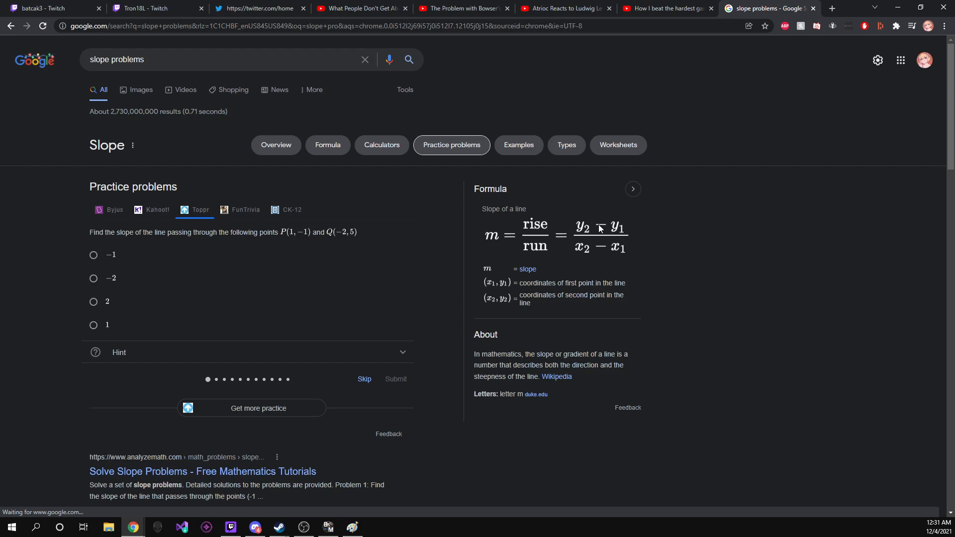
mouse_move(537, 239)
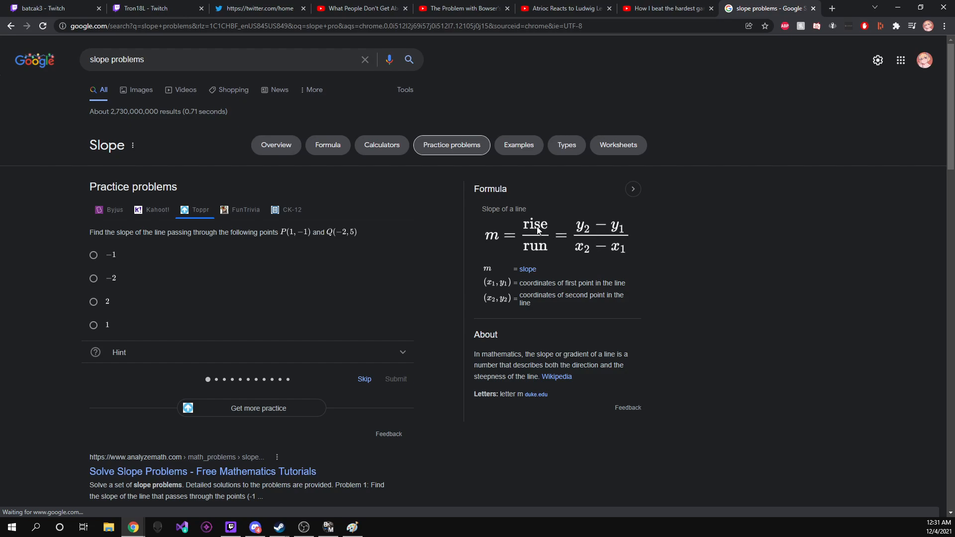
mouse_move(549, 252)
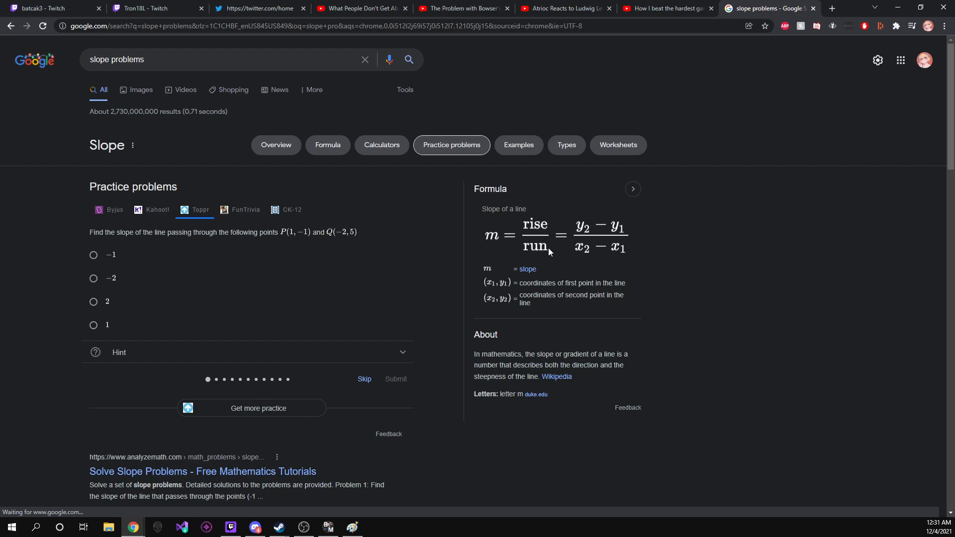
mouse_move(606, 259)
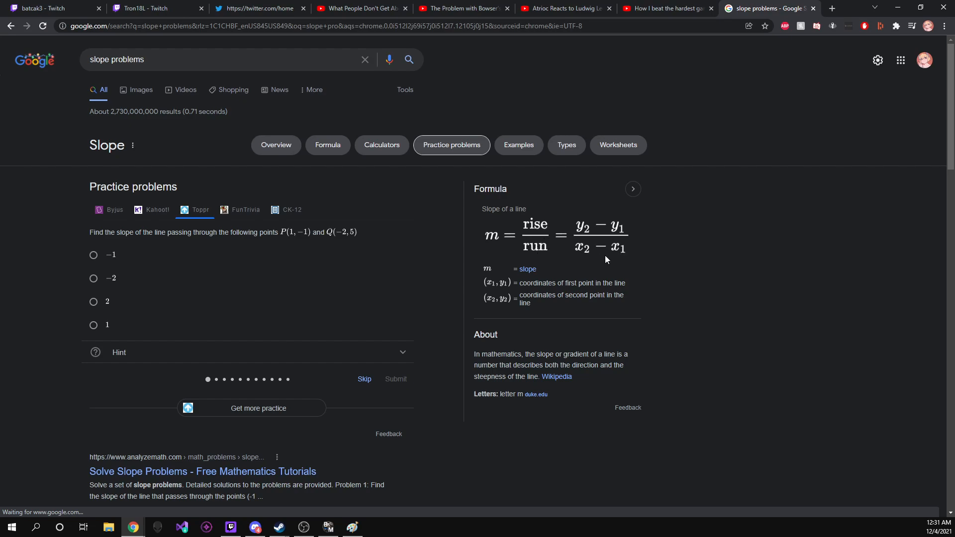
mouse_move(587, 236)
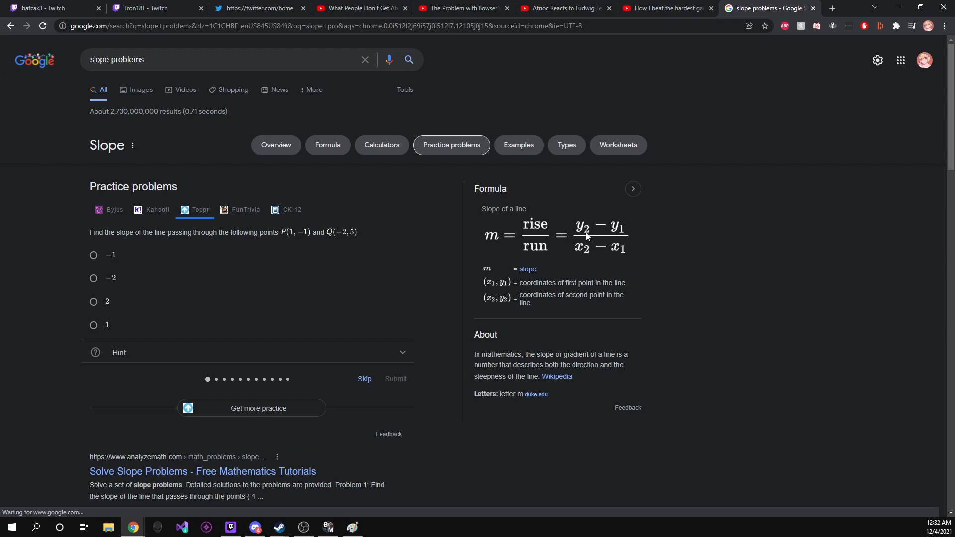
mouse_move(541, 256)
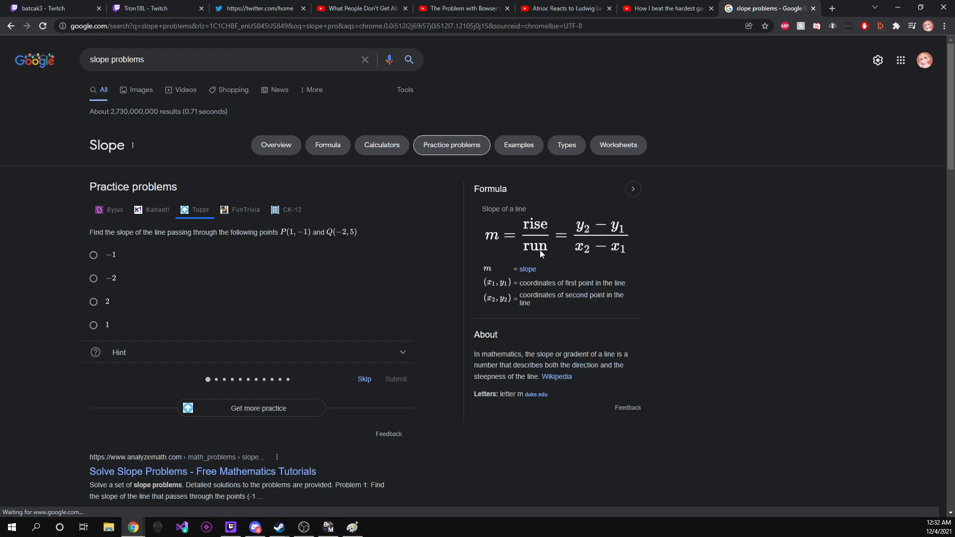
mouse_move(358, 534)
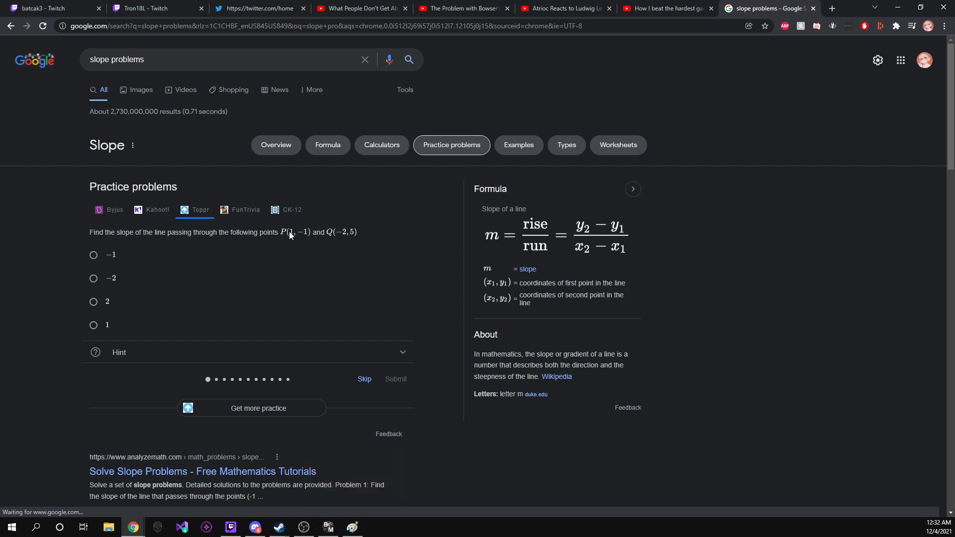
mouse_move(99, 242)
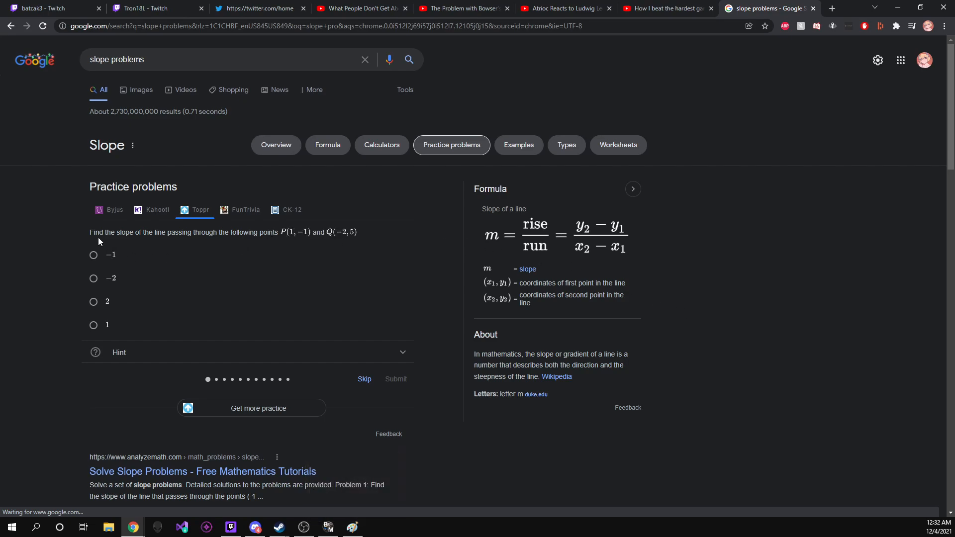
mouse_move(219, 313)
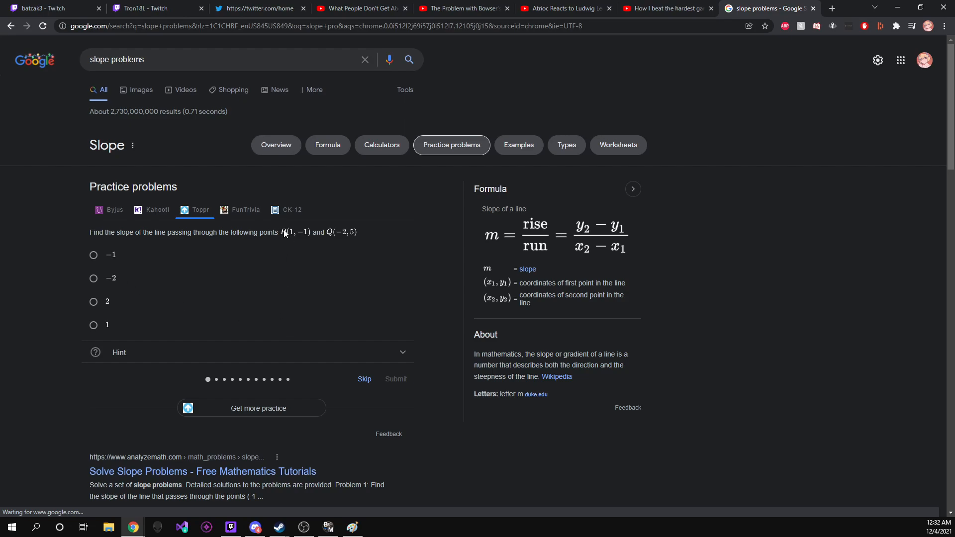
mouse_move(337, 233)
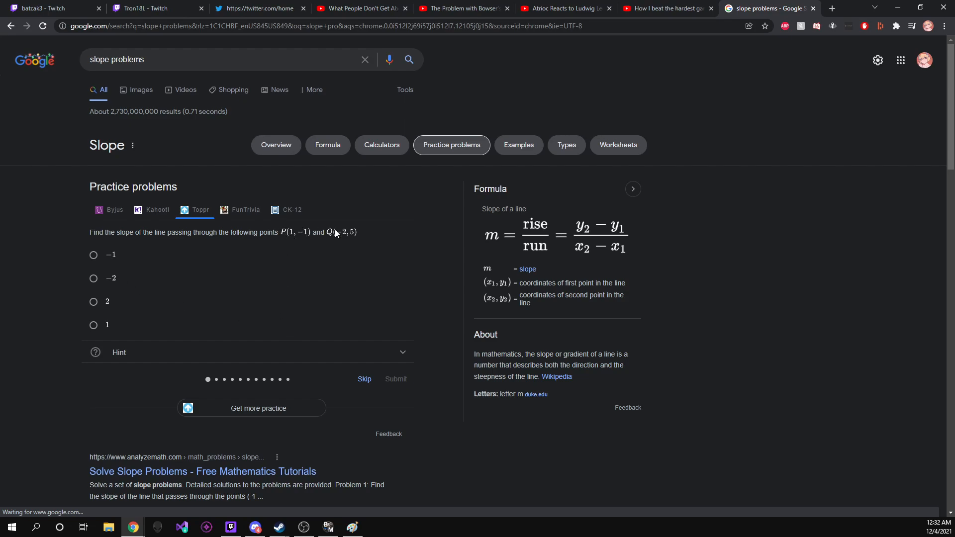
mouse_move(292, 237)
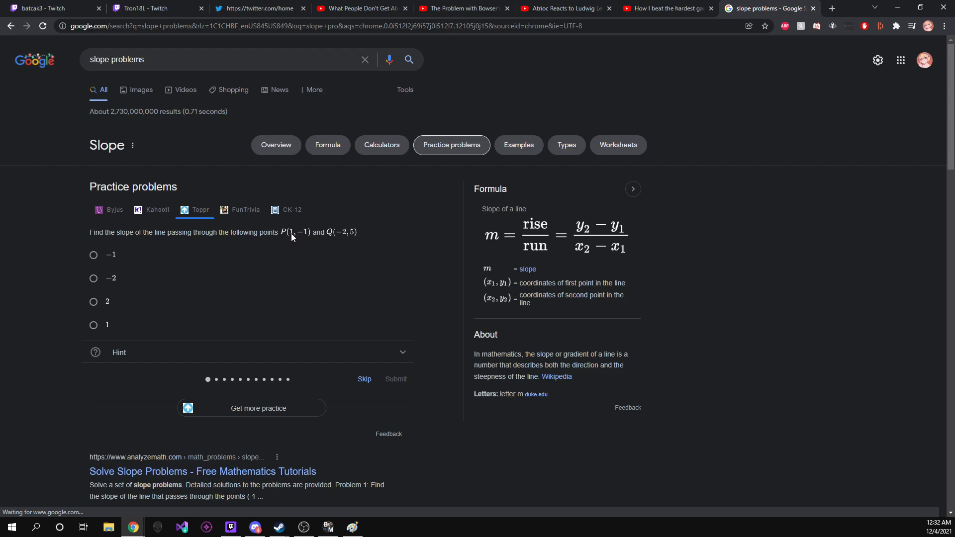
mouse_move(317, 232)
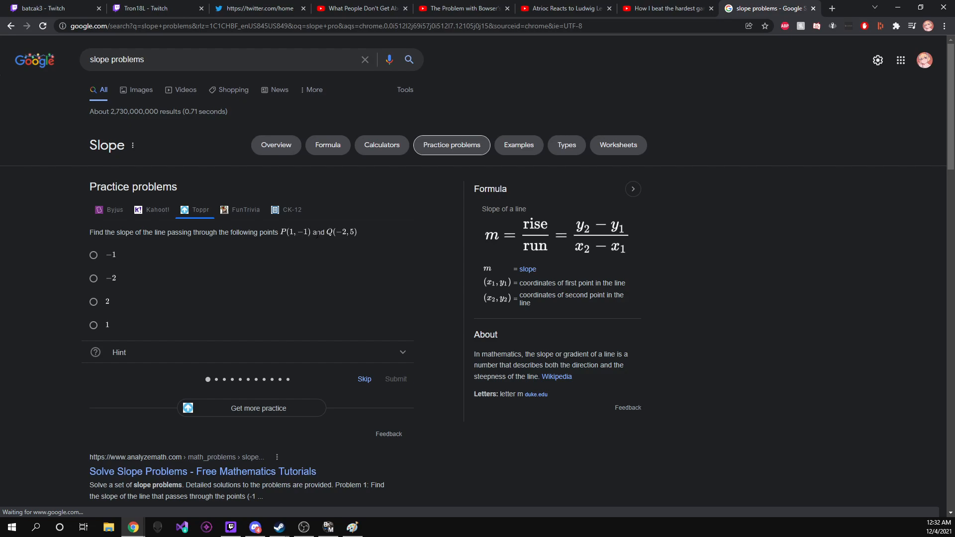
mouse_move(320, 291)
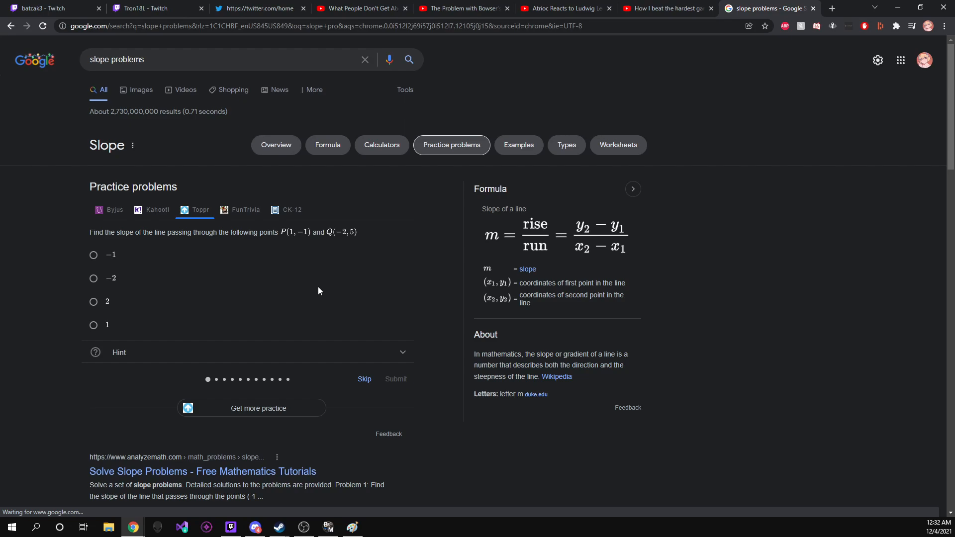
mouse_move(311, 268)
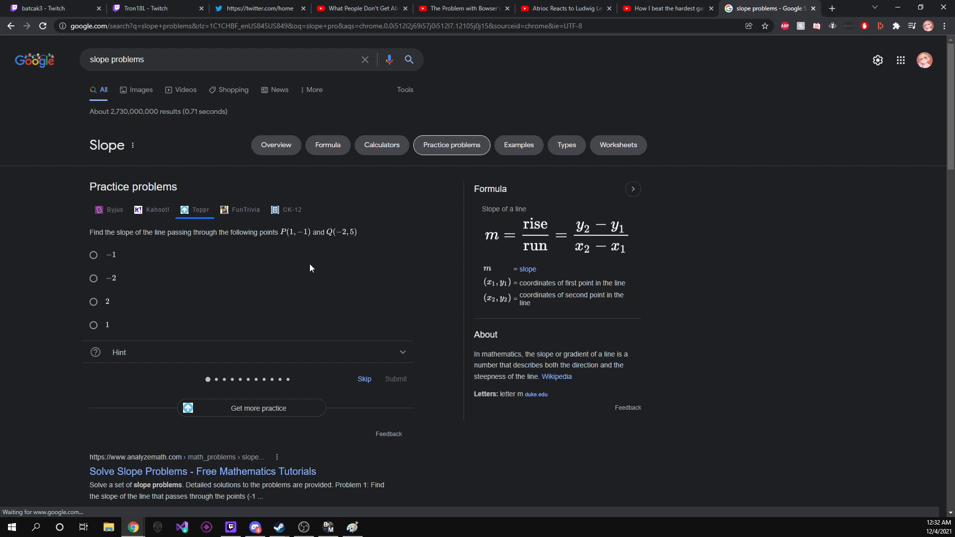
mouse_move(305, 284)
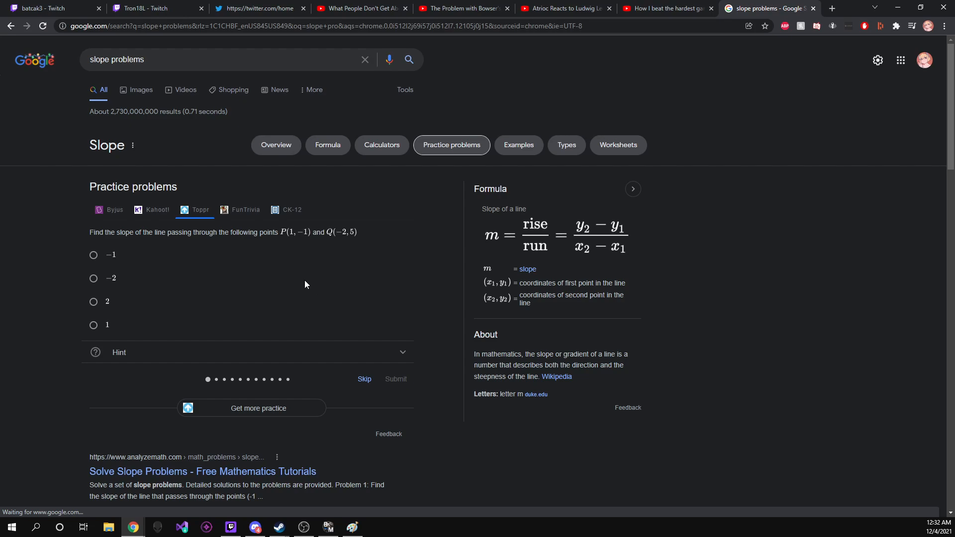
mouse_move(302, 269)
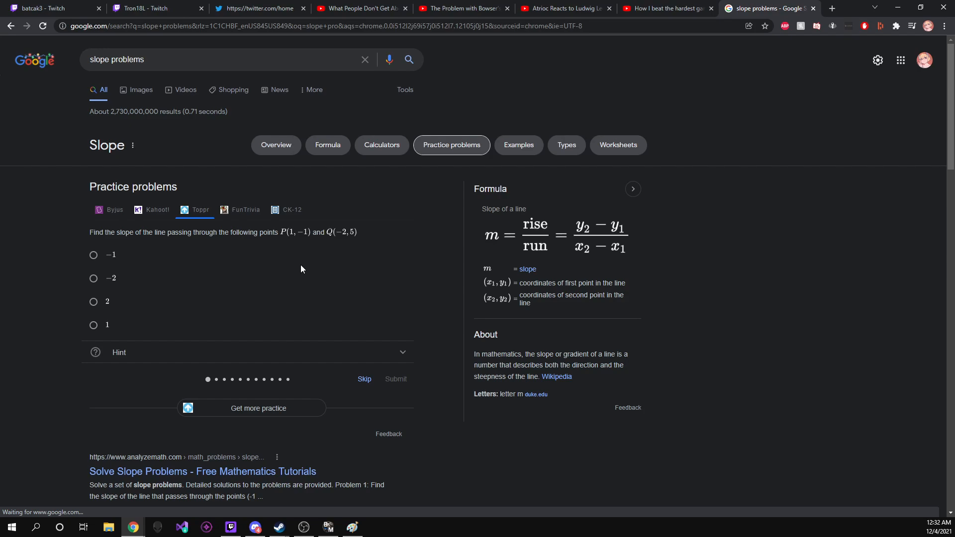
mouse_move(294, 238)
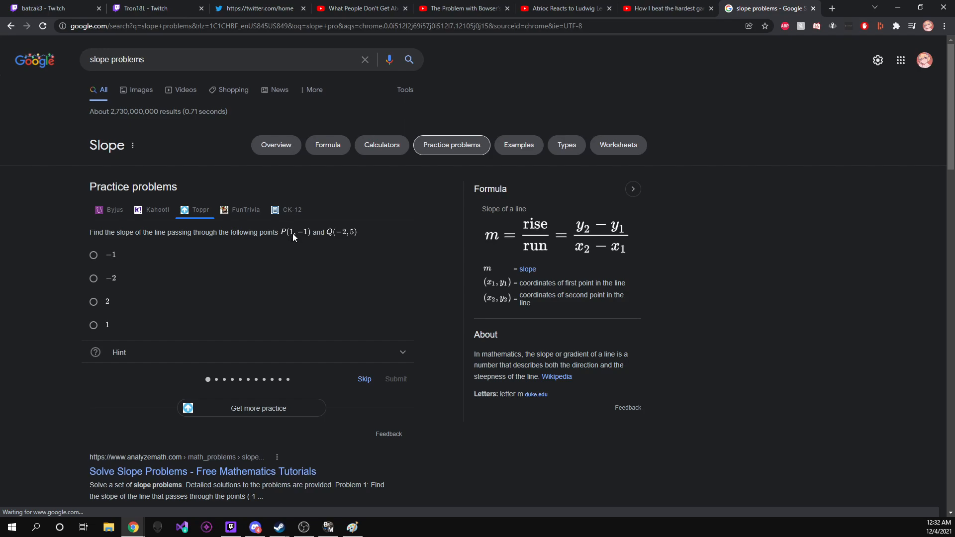
mouse_move(310, 238)
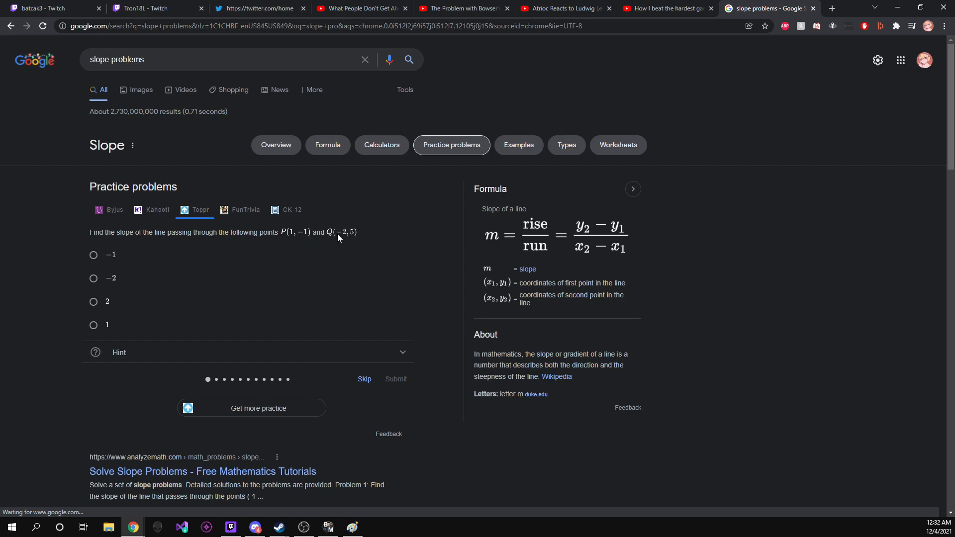
mouse_move(345, 236)
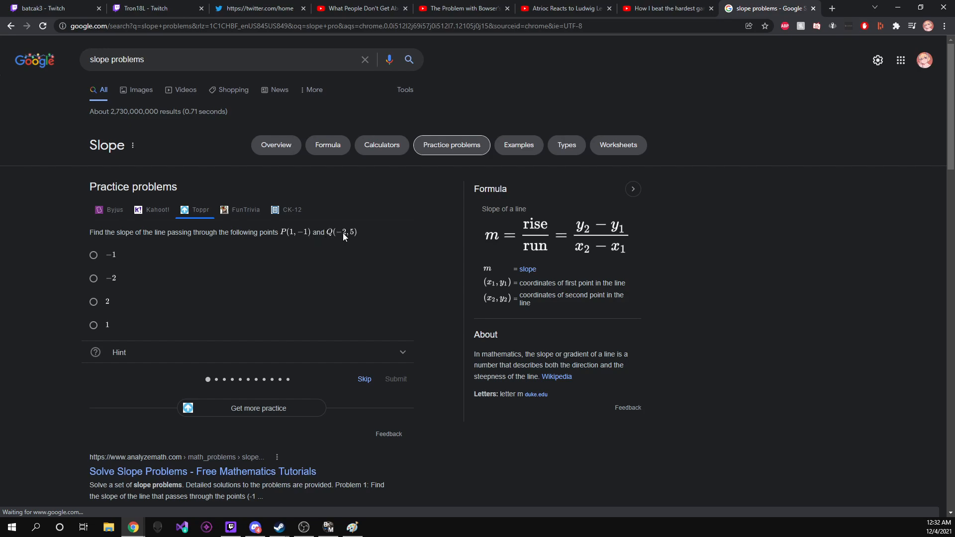
mouse_move(321, 242)
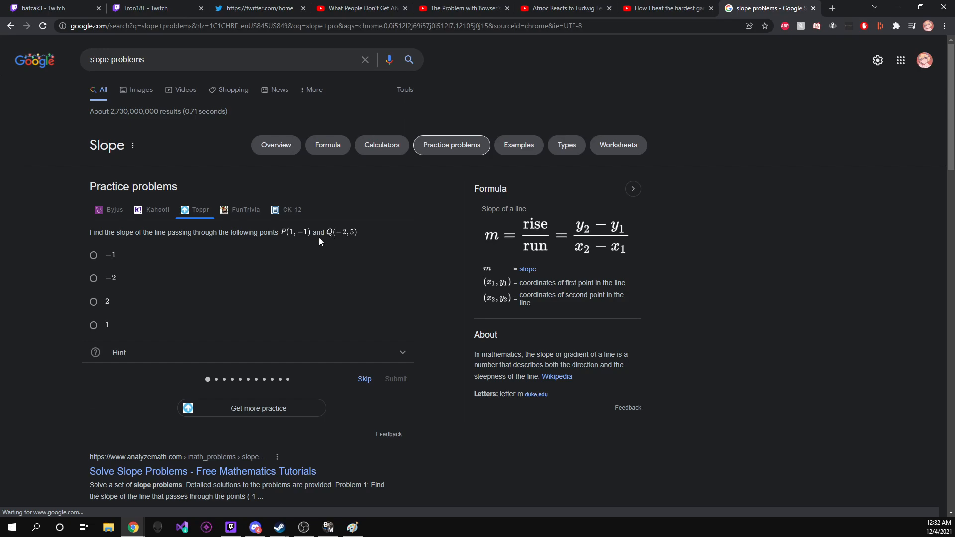
mouse_move(358, 220)
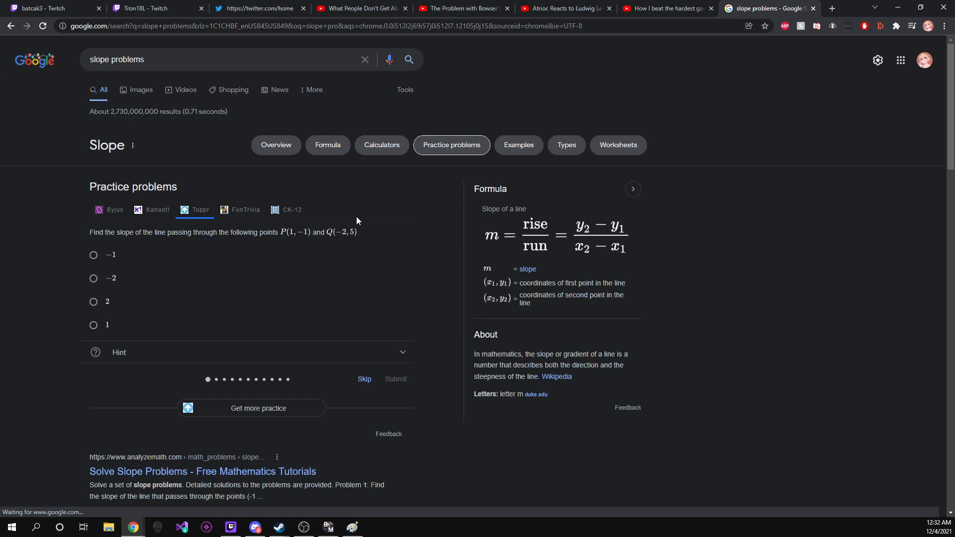
mouse_move(373, 189)
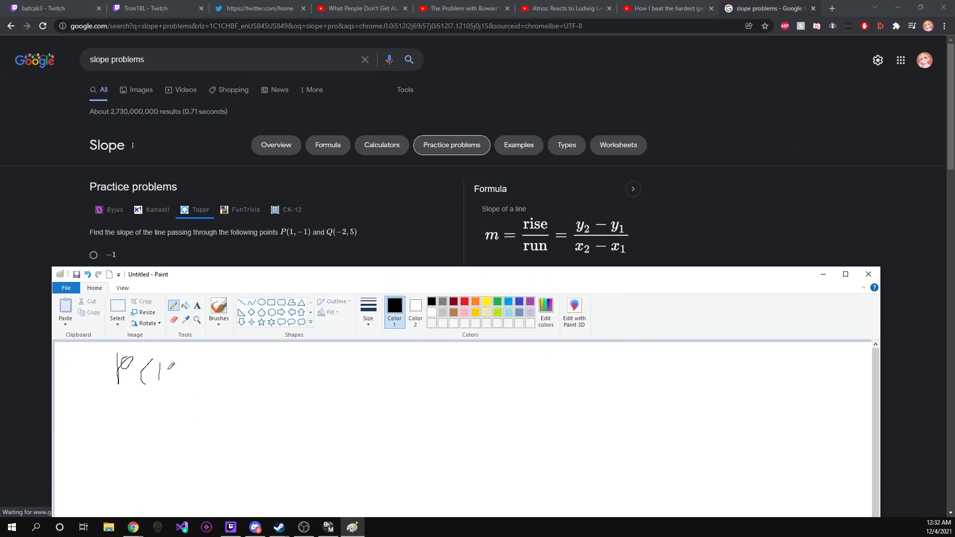
Step: Finish handwriting the point P(1, -1) on the canvas
drag(163, 368, 168, 377)
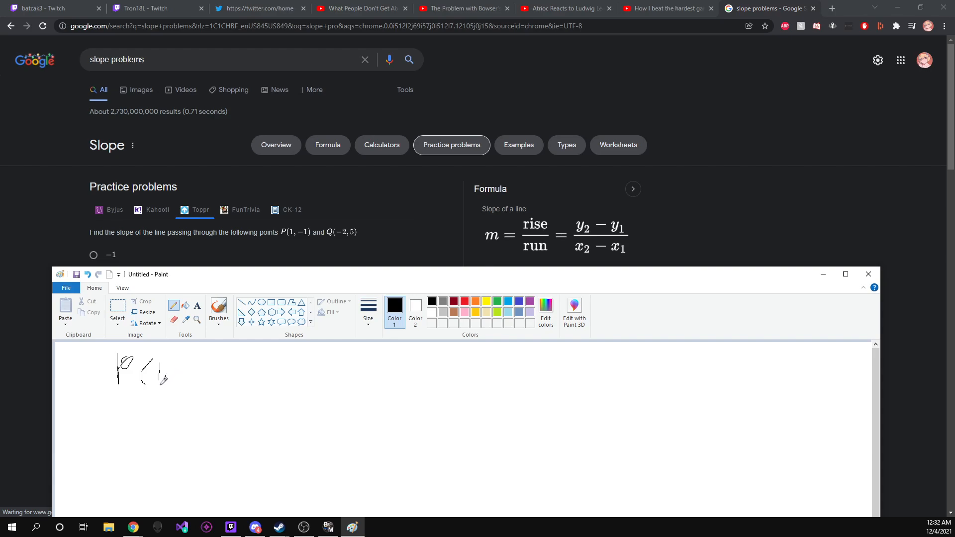
drag(173, 372, 194, 366)
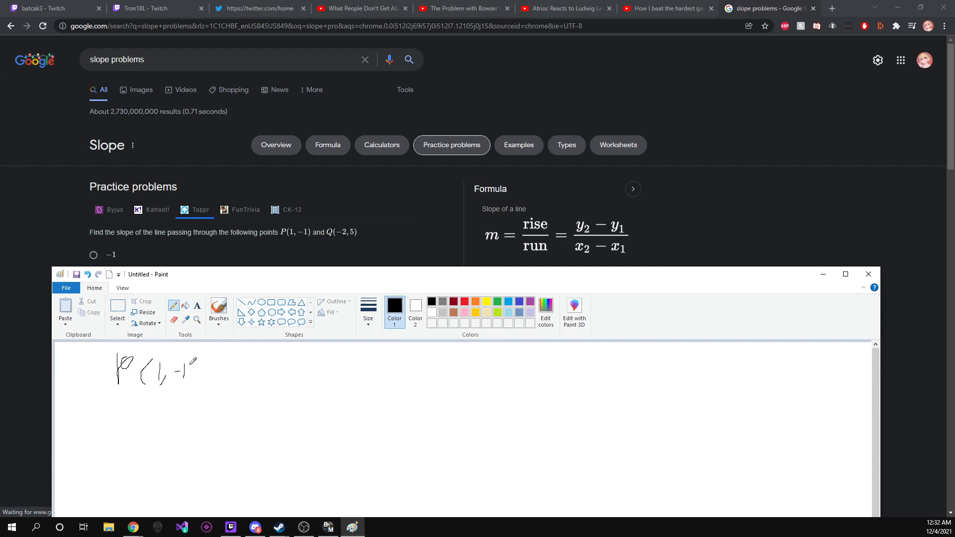
drag(191, 362, 198, 387)
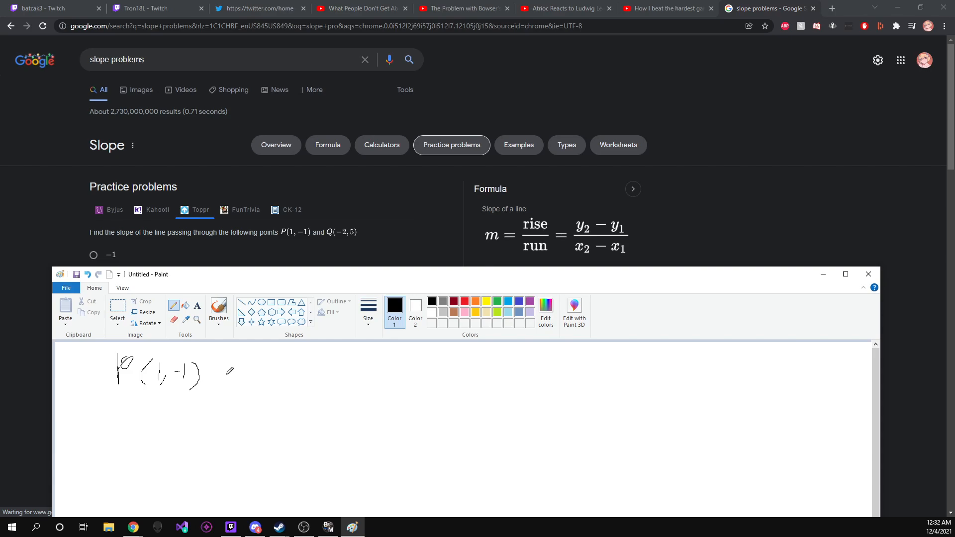
drag(231, 368, 229, 391)
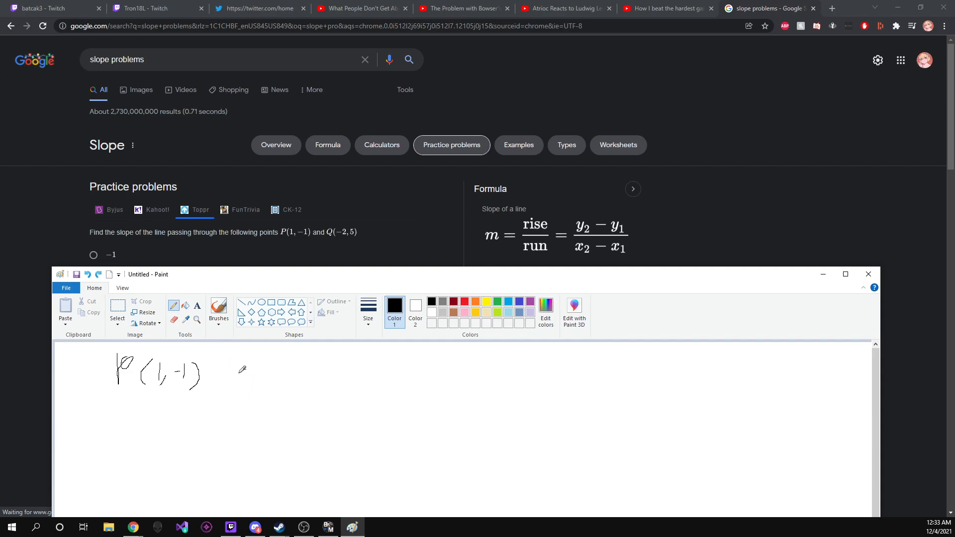
mouse_move(253, 373)
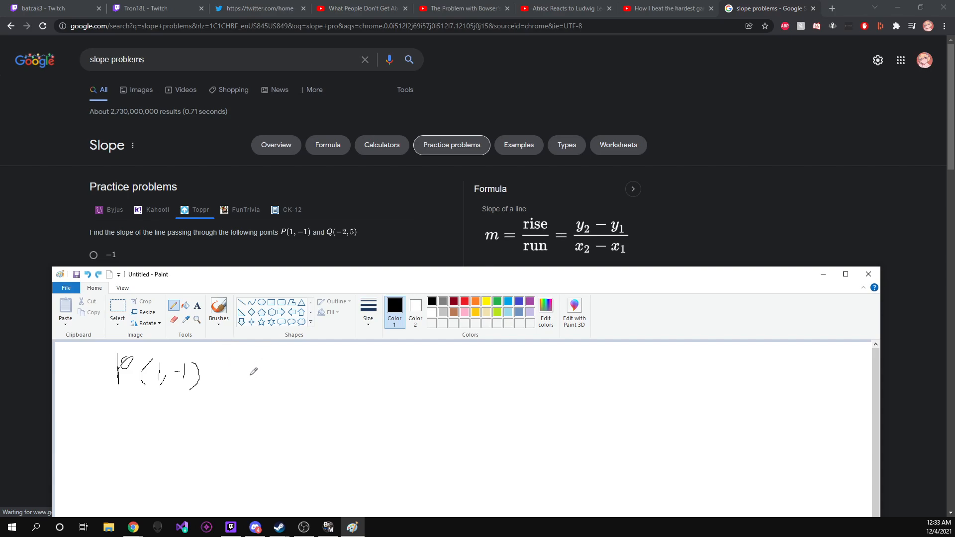
Step: Handwrite the second point Q(-2, 5) beside P
drag(249, 368, 247, 396)
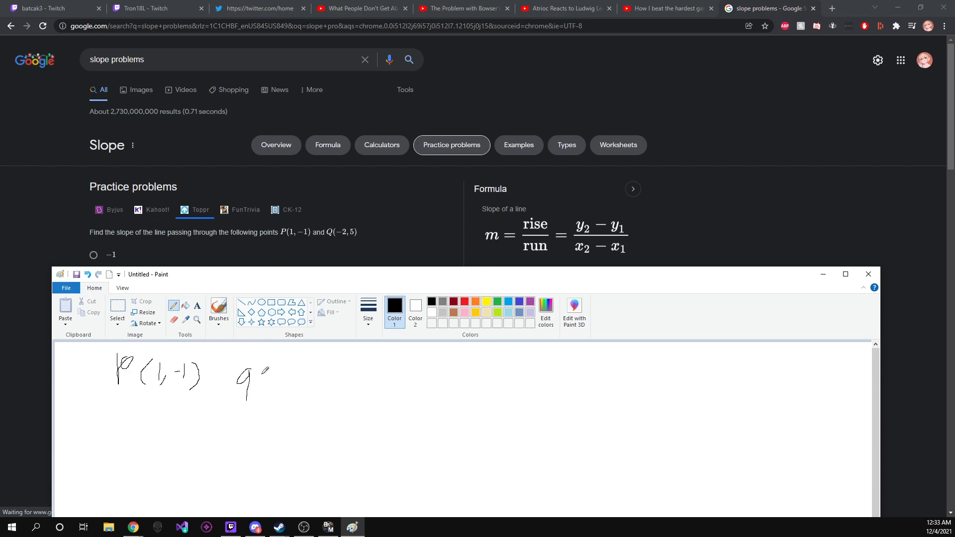
drag(262, 375, 265, 390)
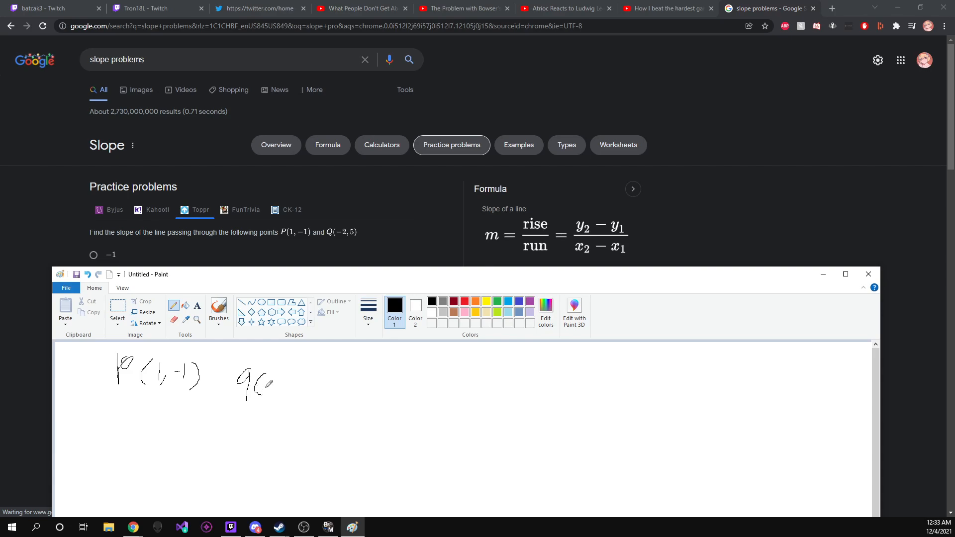
drag(263, 384, 293, 396)
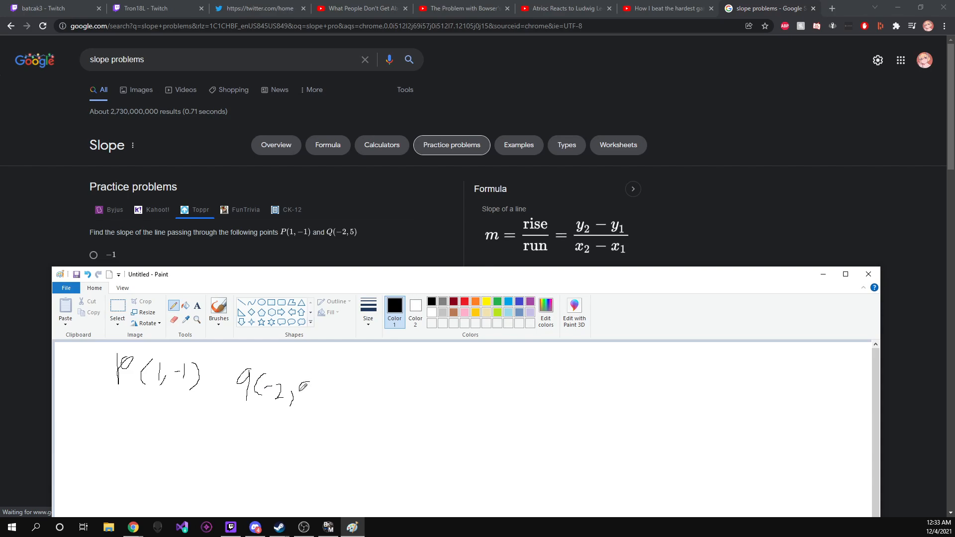
drag(295, 384, 320, 402)
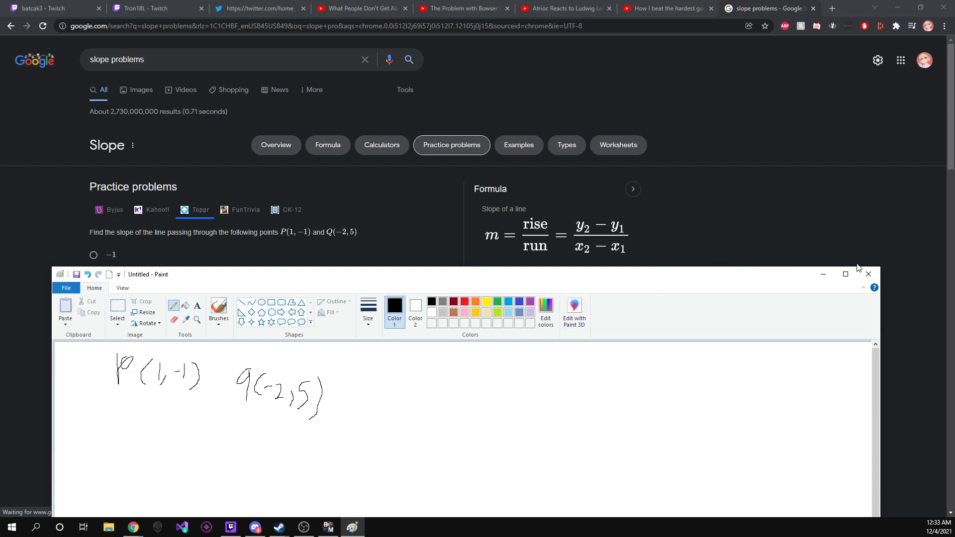
mouse_move(559, 397)
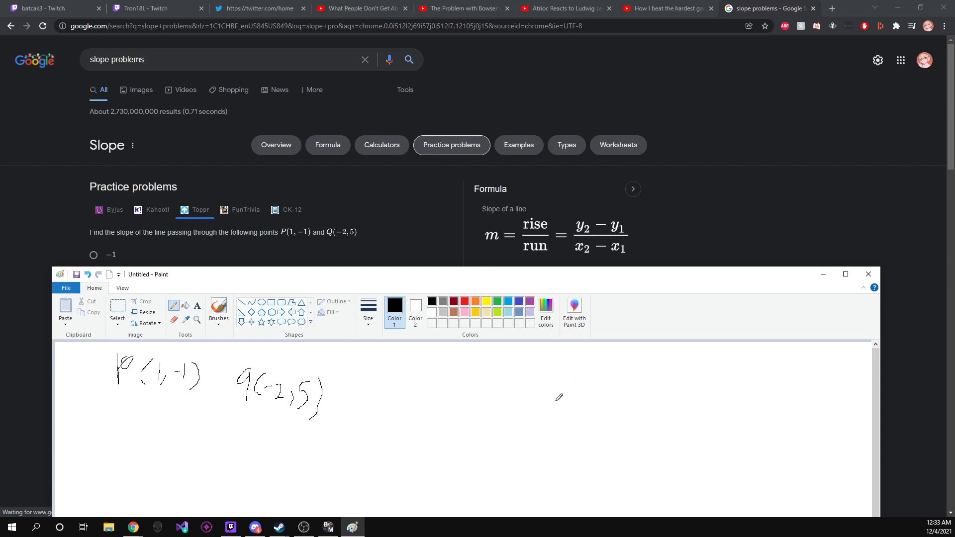
mouse_move(542, 365)
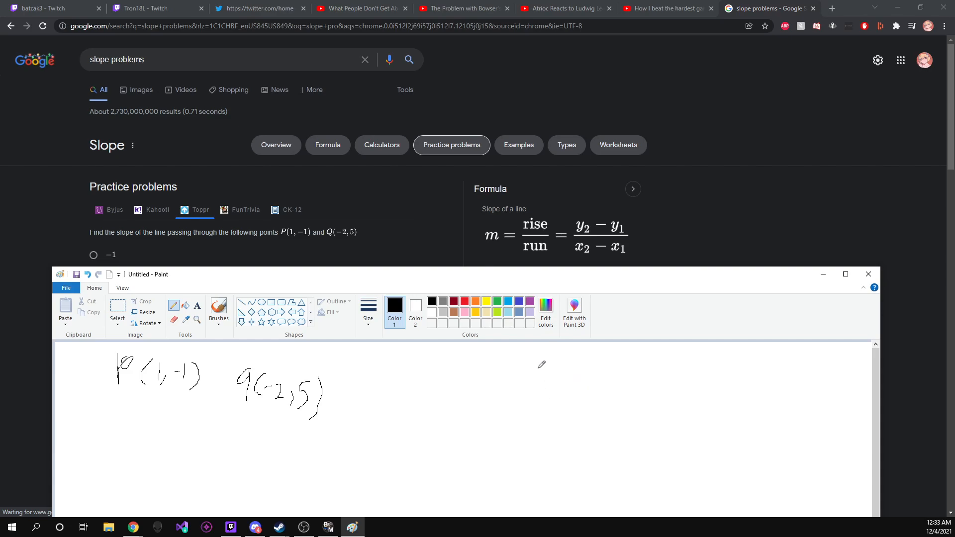
Step: Handwrite y1 − y2 over a fraction bar with x1 − x2 below, right of the points
drag(538, 369, 548, 374)
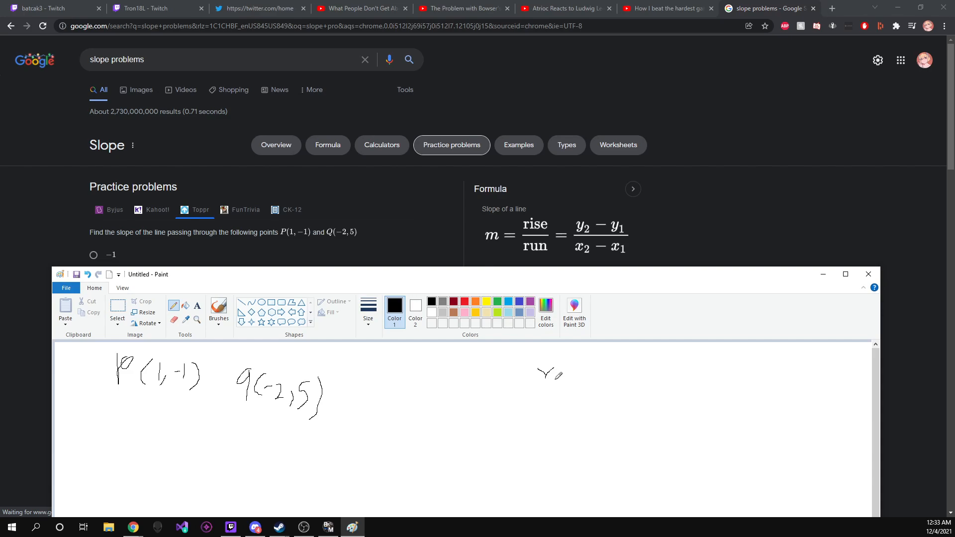
drag(548, 375, 548, 394)
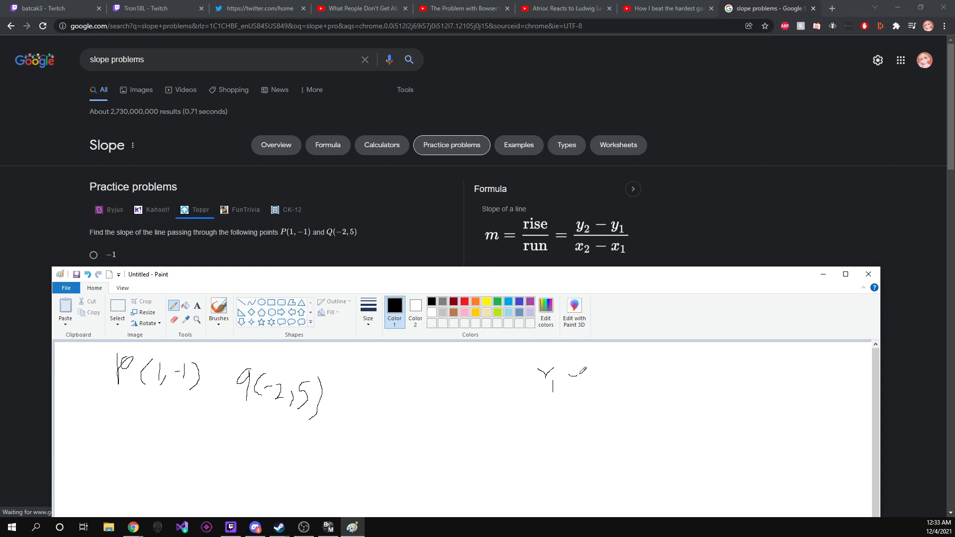
drag(561, 378, 601, 381)
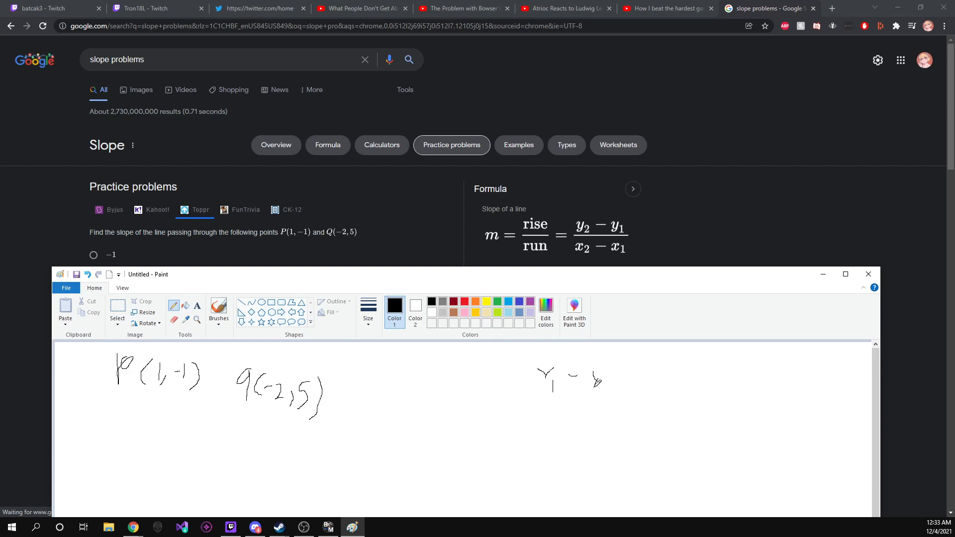
drag(600, 381, 615, 390)
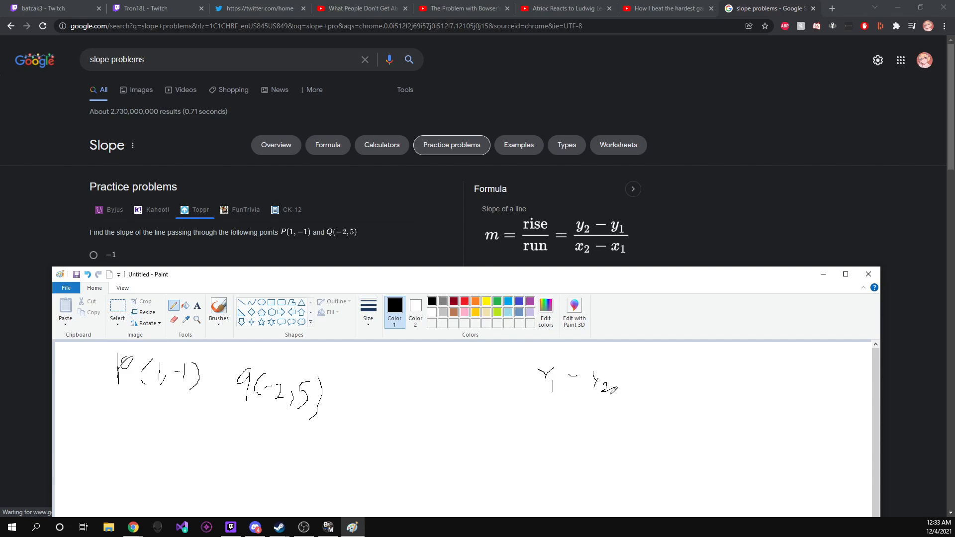
drag(542, 400, 621, 400)
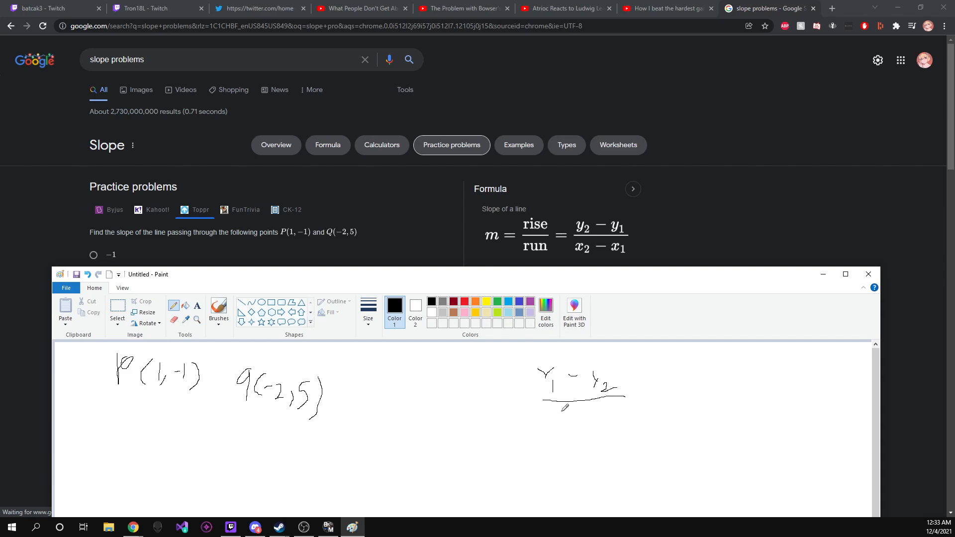
drag(545, 414, 557, 426)
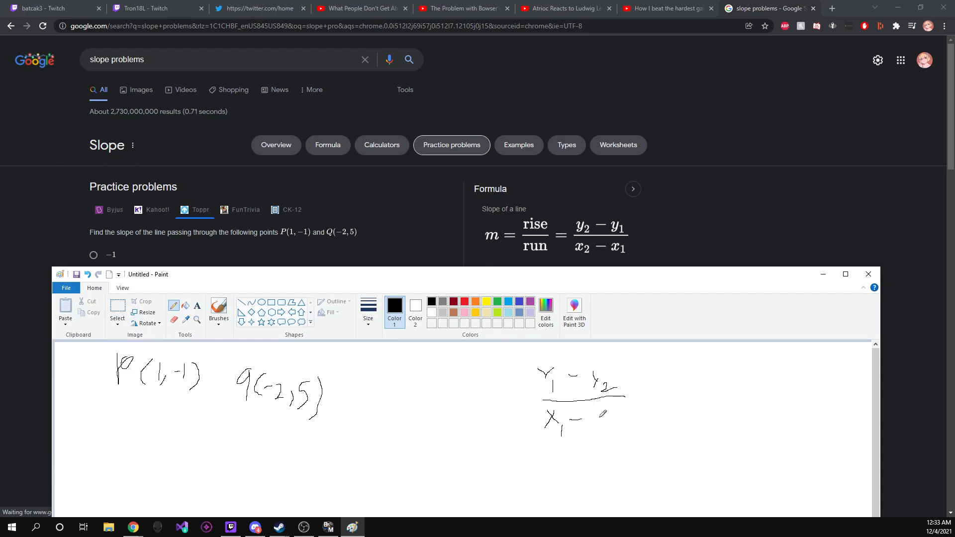
drag(600, 415, 618, 432)
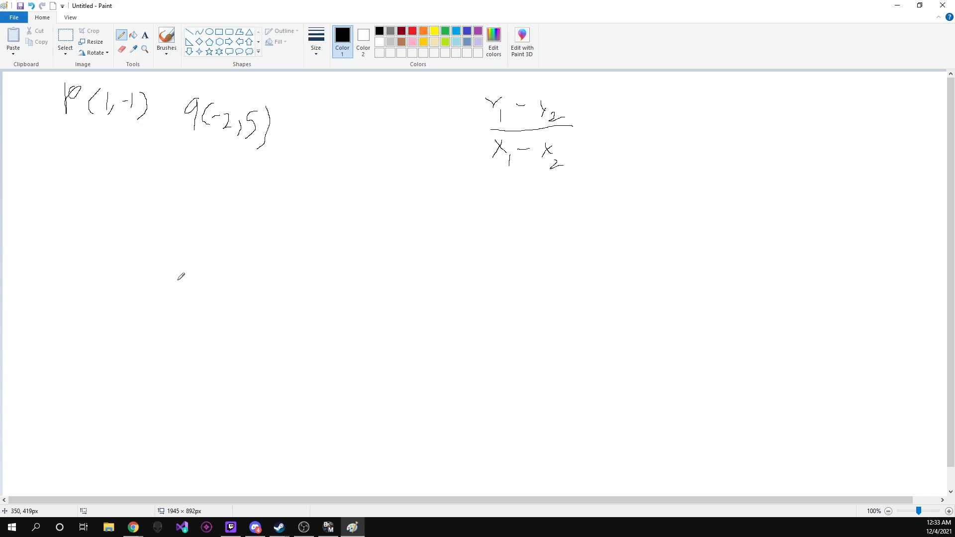
mouse_move(225, 300)
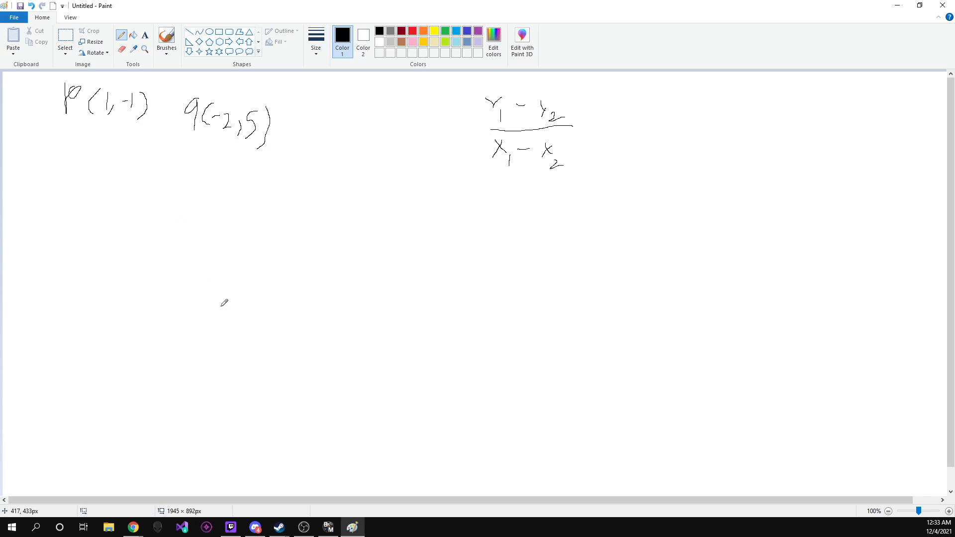
Step: Draw a long fraction bar under the points, write 1 + 2 beneath, and start the numerator with -1
drag(223, 298, 225, 339)
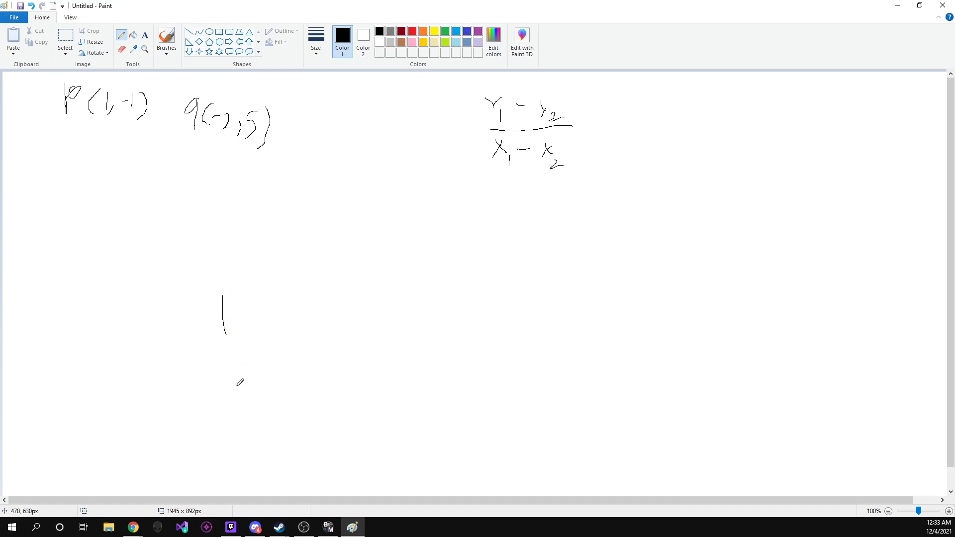
mouse_move(204, 281)
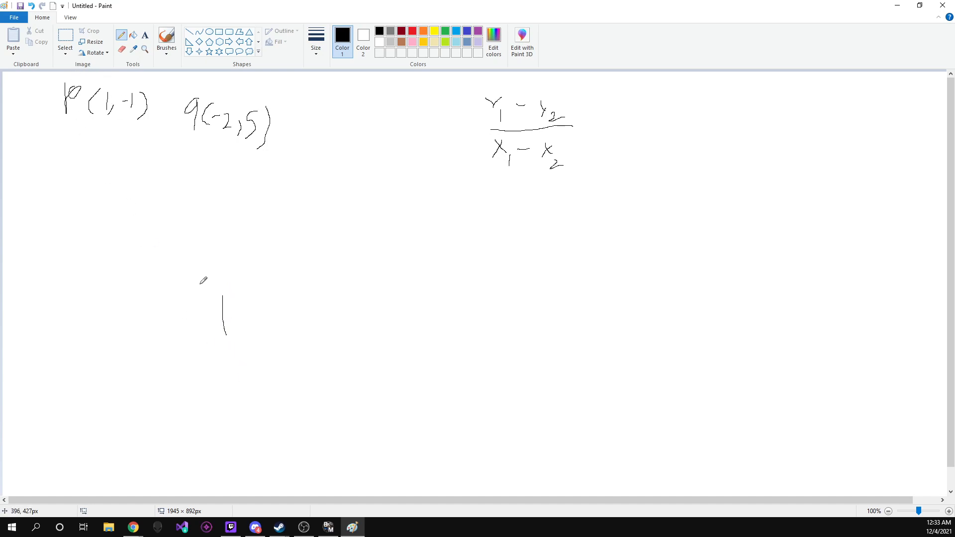
drag(191, 290, 366, 286)
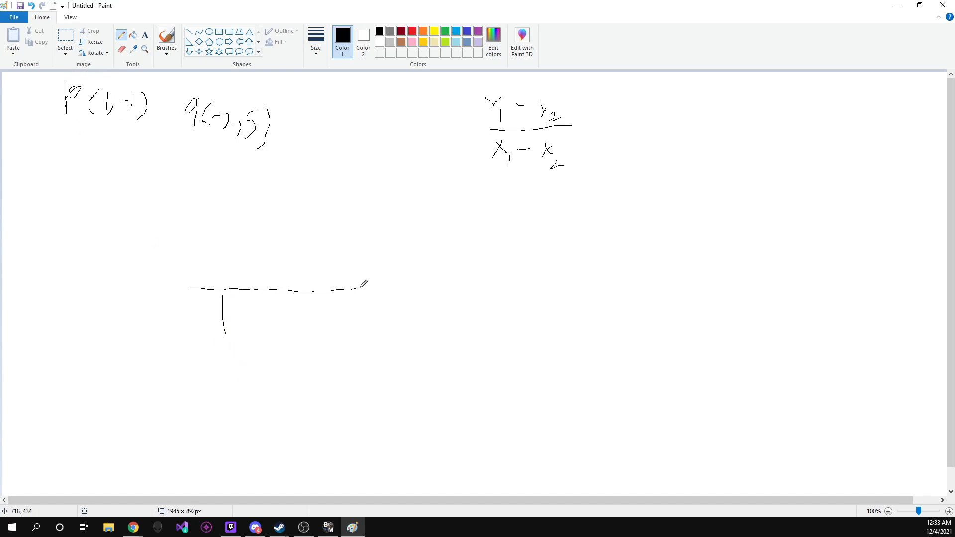
drag(366, 287, 416, 289)
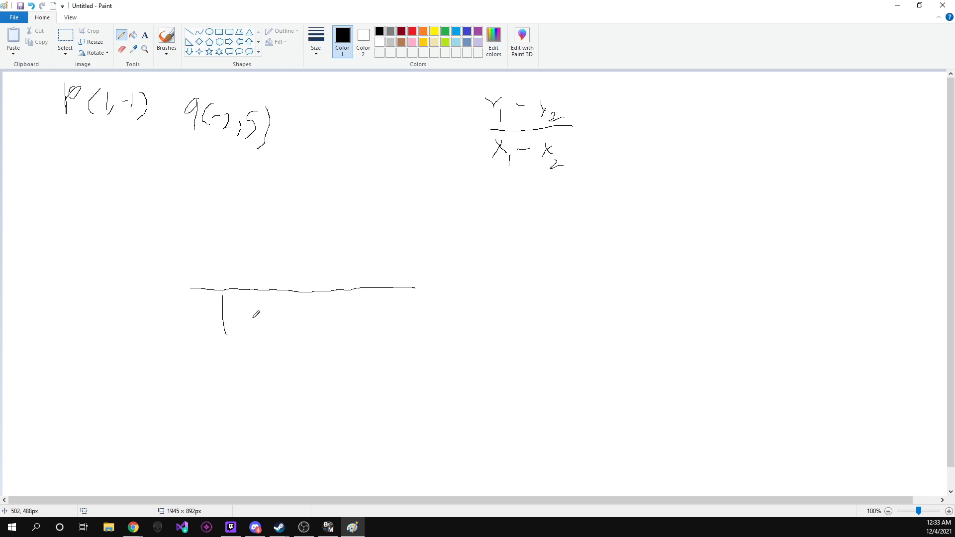
drag(261, 316, 302, 316)
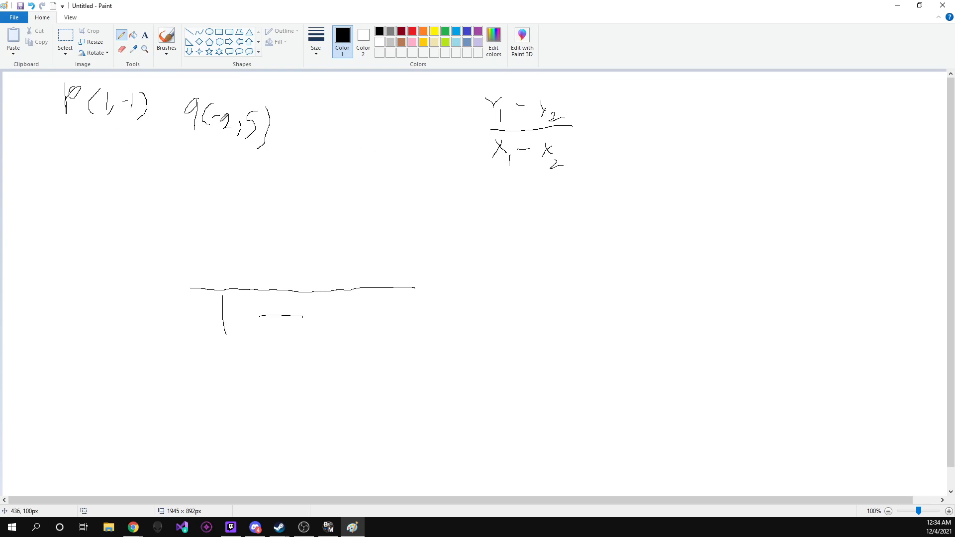
mouse_move(367, 325)
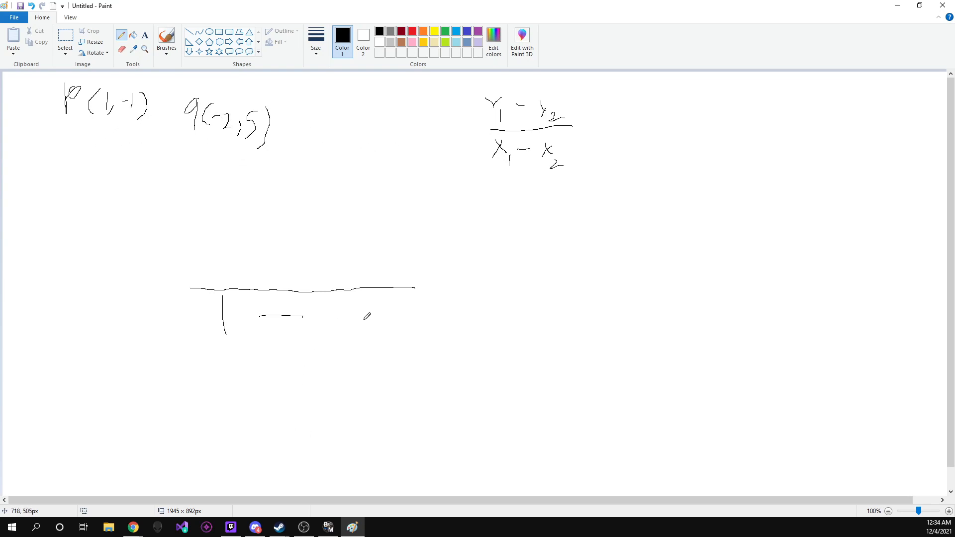
drag(323, 315, 342, 315)
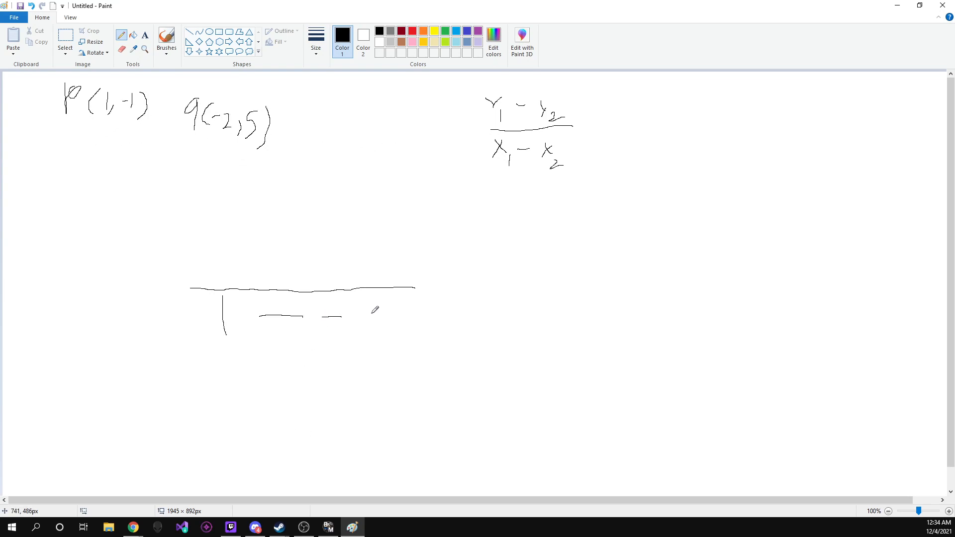
drag(366, 310, 378, 329)
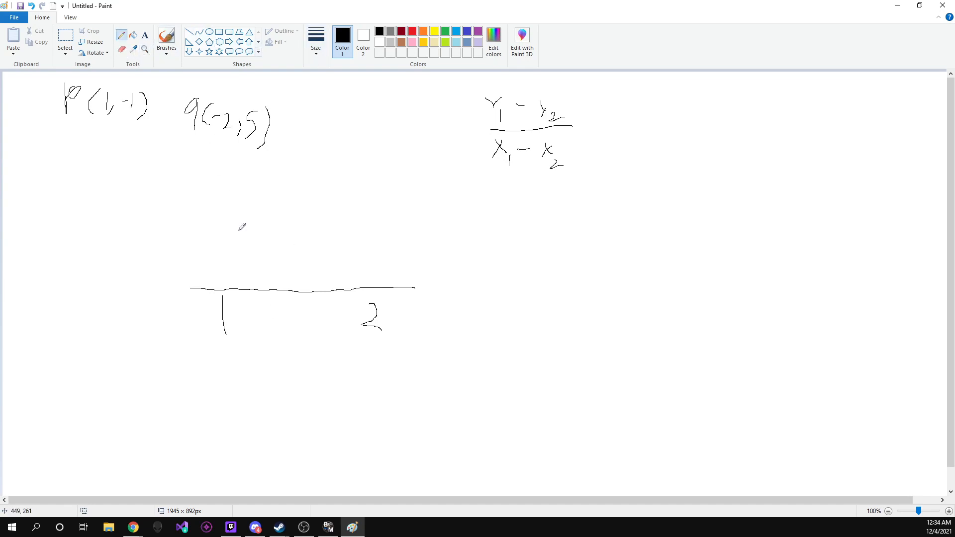
drag(287, 317, 302, 317)
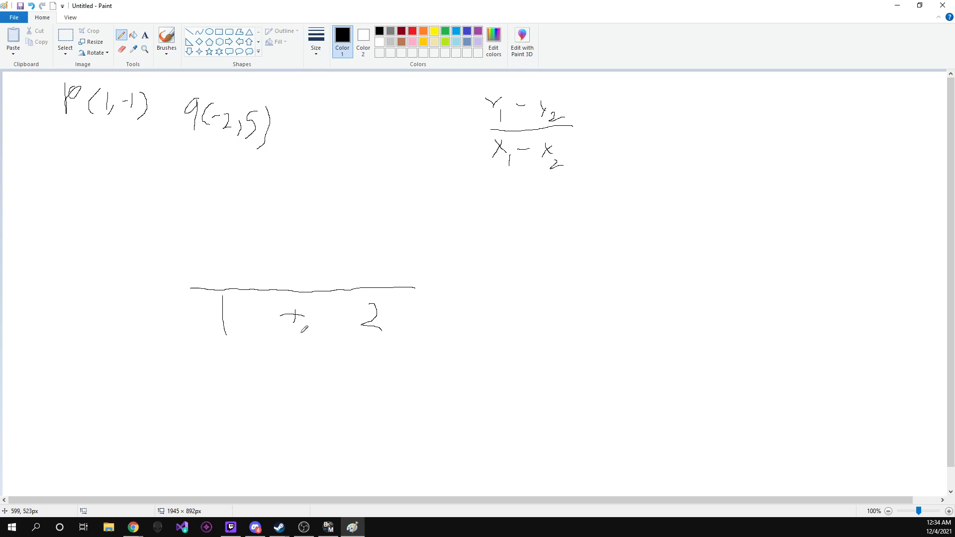
mouse_move(314, 360)
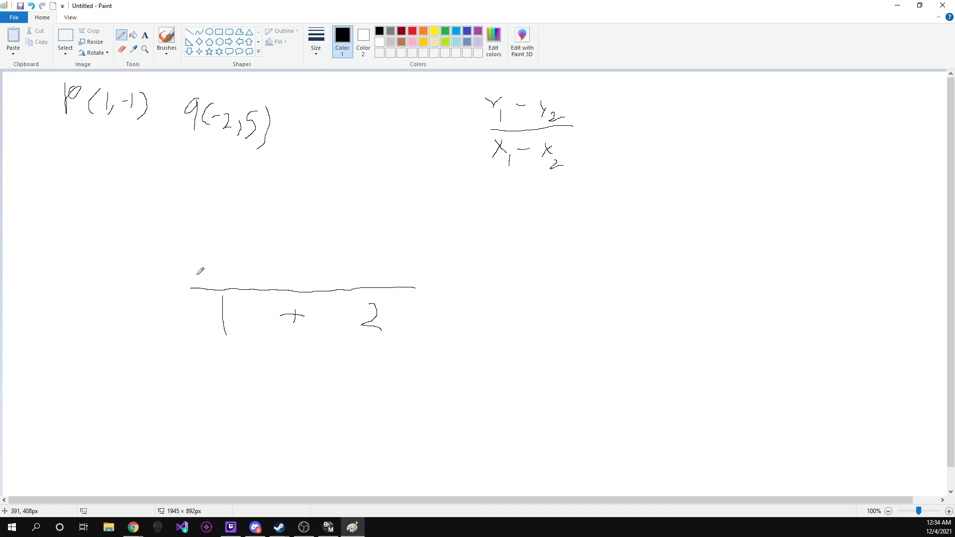
drag(198, 271, 228, 259)
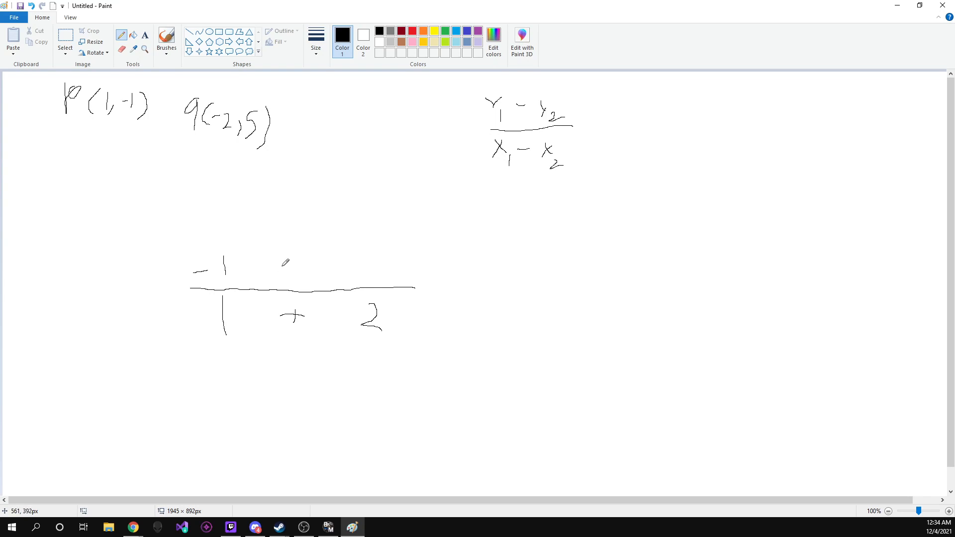
mouse_move(276, 281)
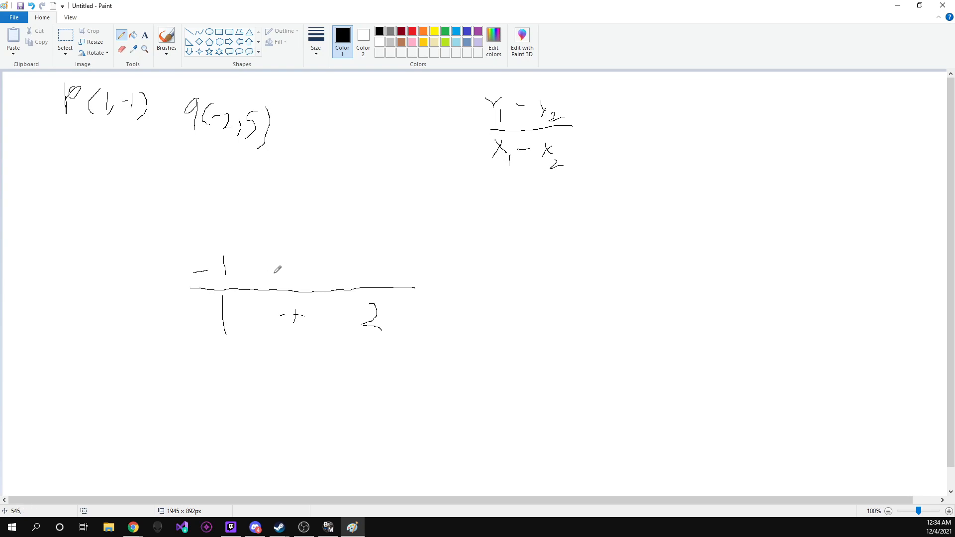
Step: Complete the numerator as -1 − 5 above the fraction bar
drag(275, 269, 296, 268)
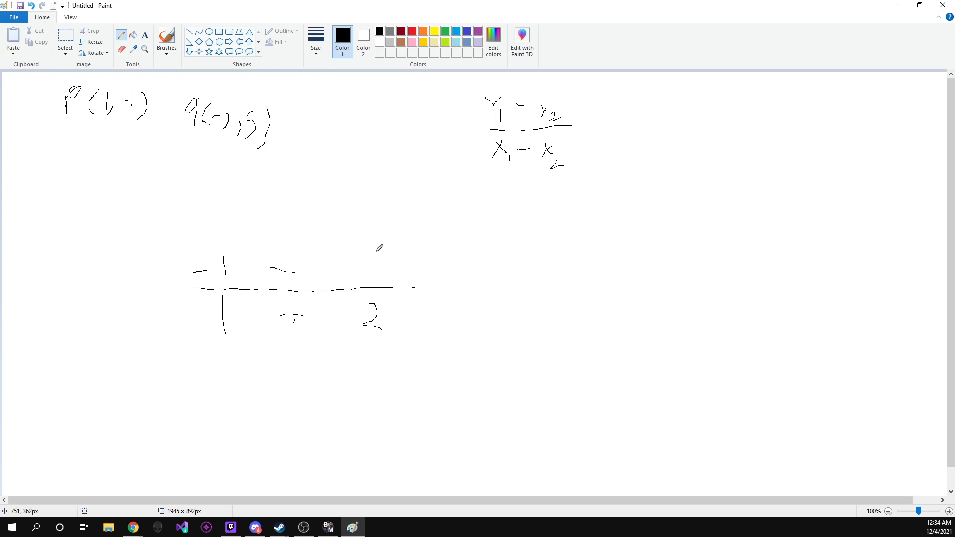
drag(366, 244, 372, 271)
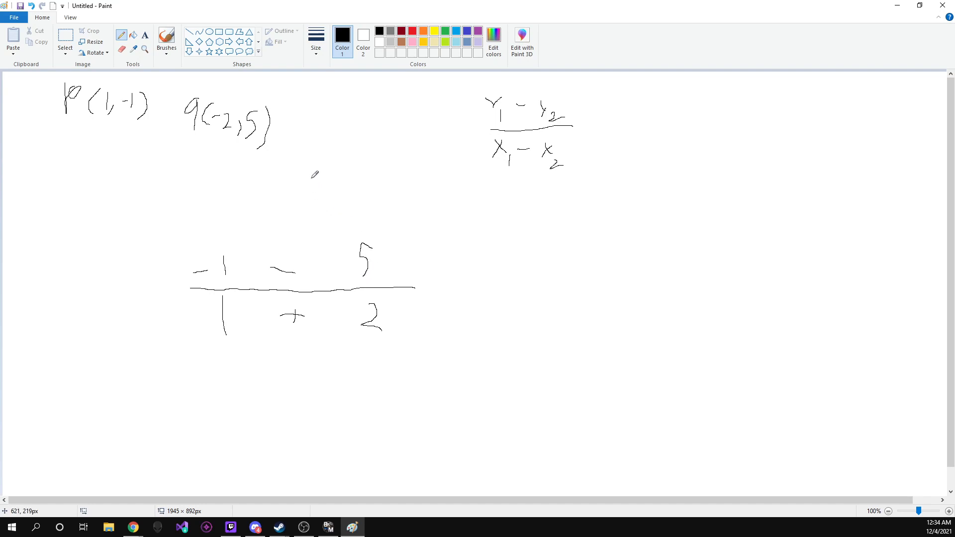
mouse_move(258, 147)
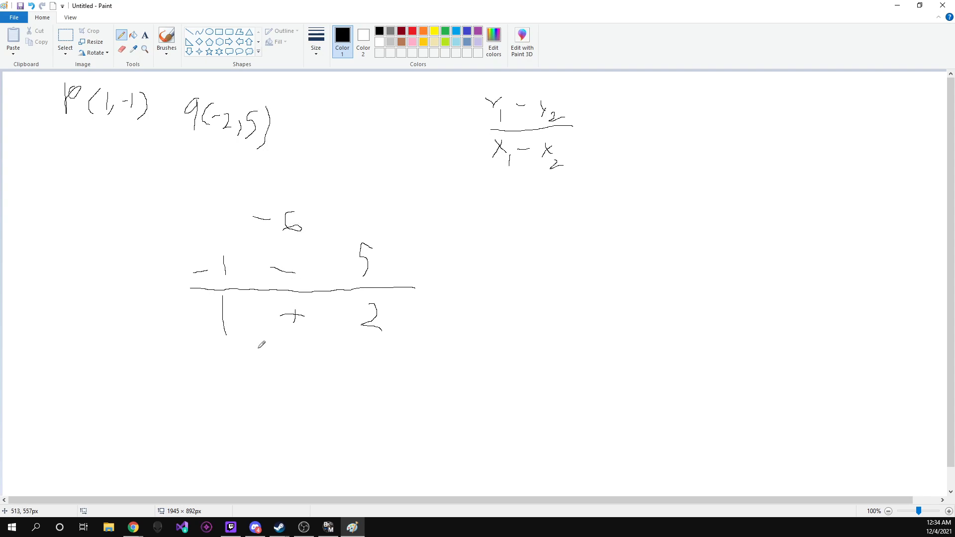
mouse_move(270, 396)
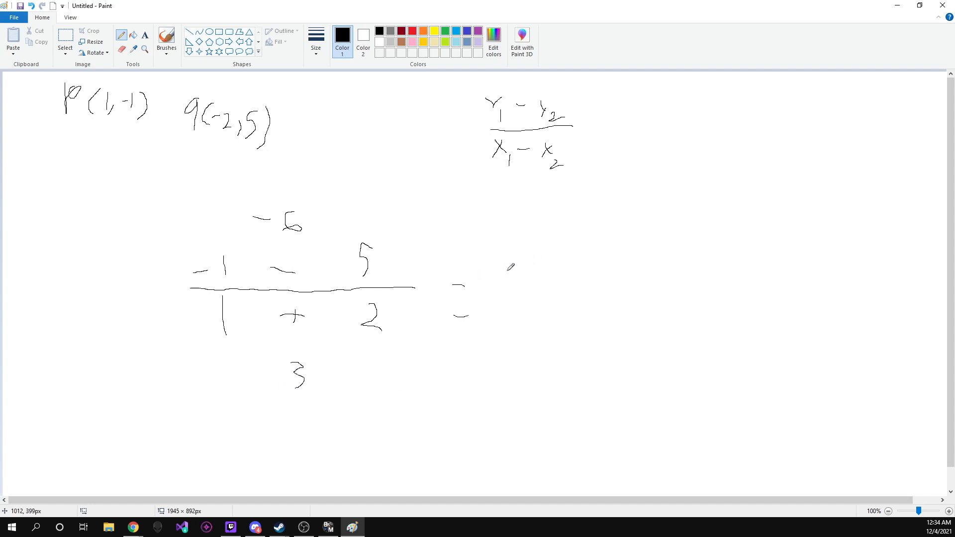
Step: Continue the working as = -6/3 = and write the result
drag(506, 271, 545, 277)
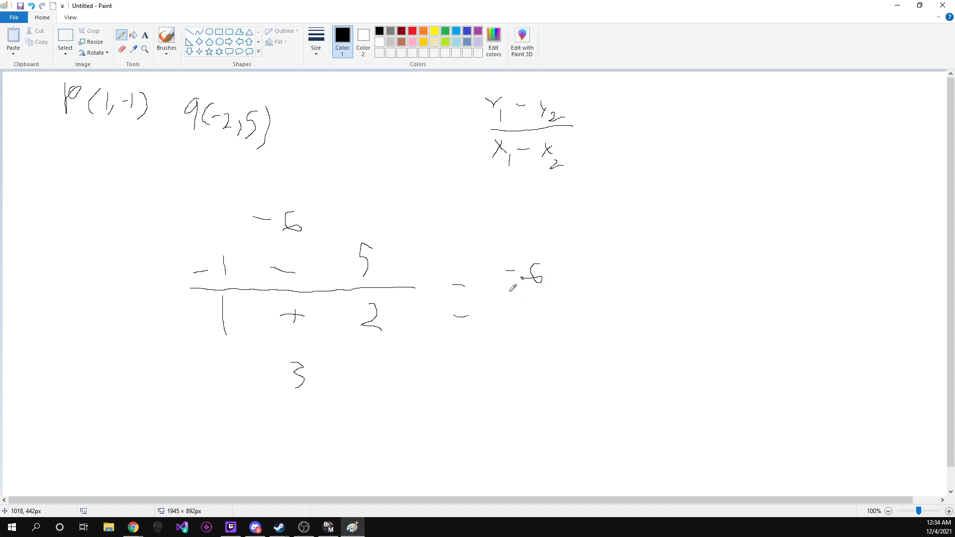
drag(496, 290, 567, 290)
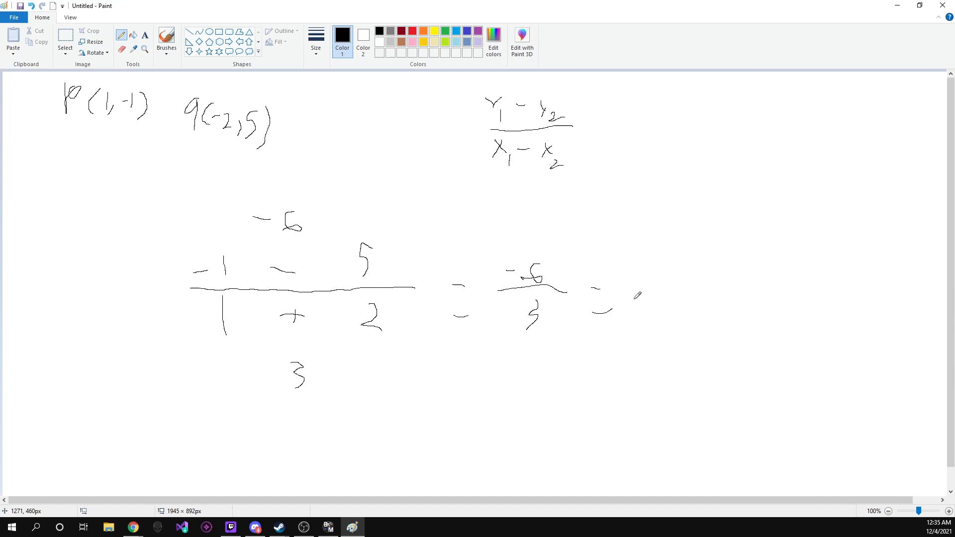
drag(652, 298, 689, 317)
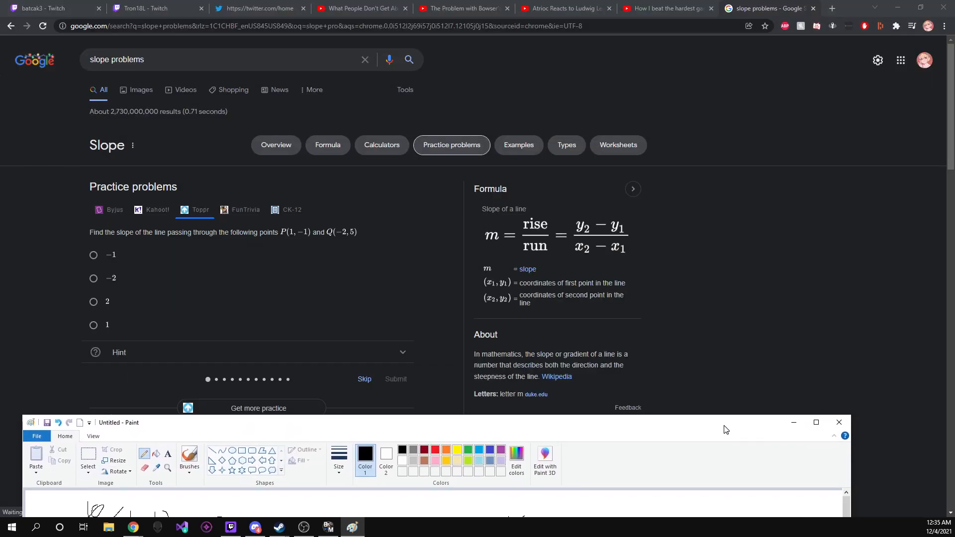
mouse_move(94, 280)
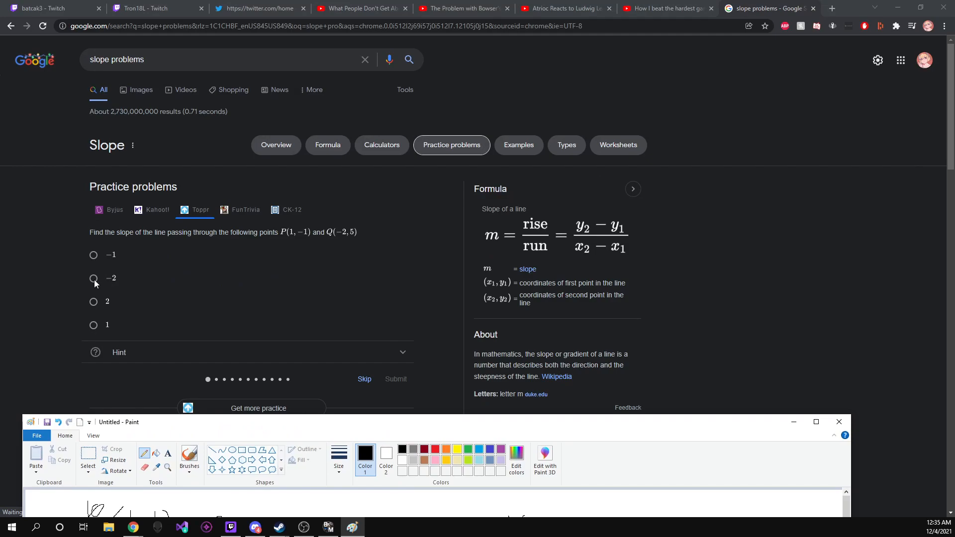
Step: Select -2 as the slope answer in Google's practice problem
click(93, 279)
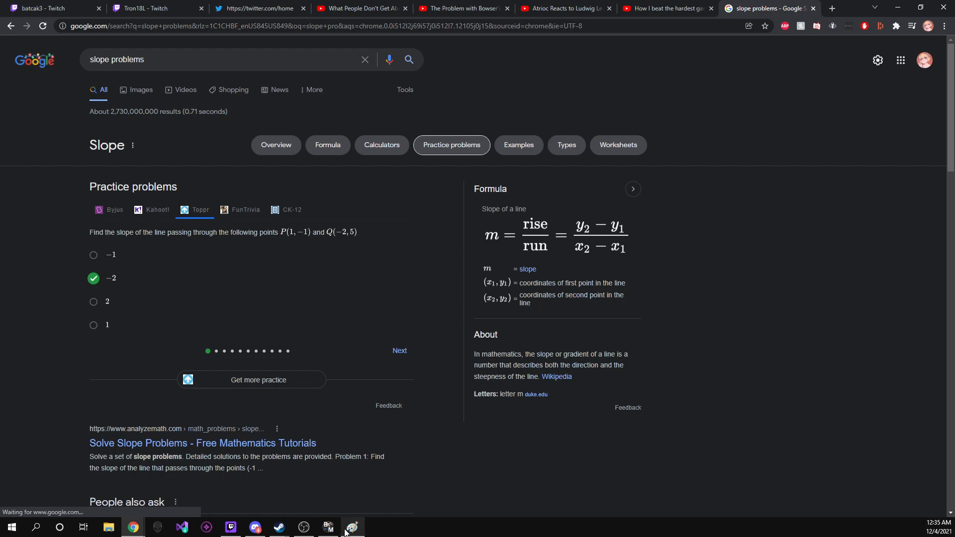
mouse_move(422, 463)
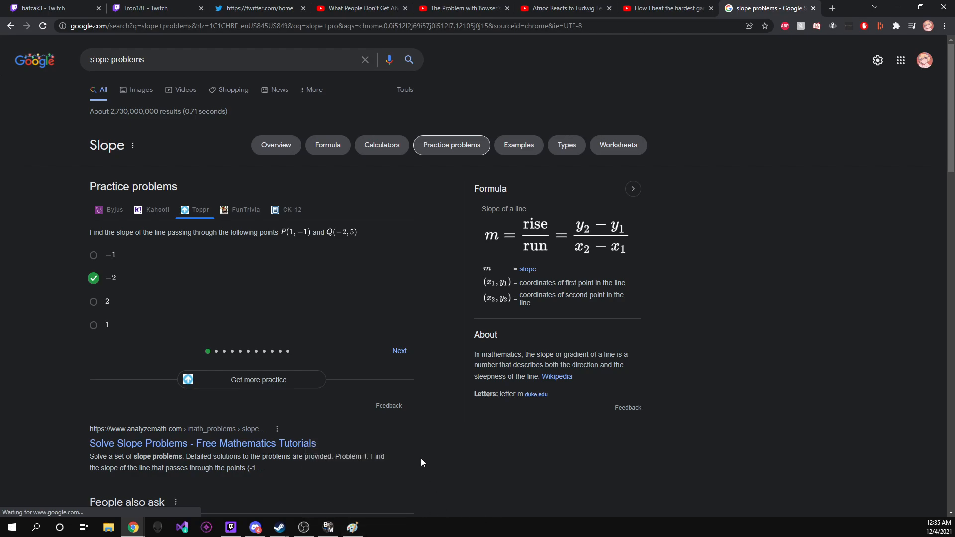
mouse_move(544, 213)
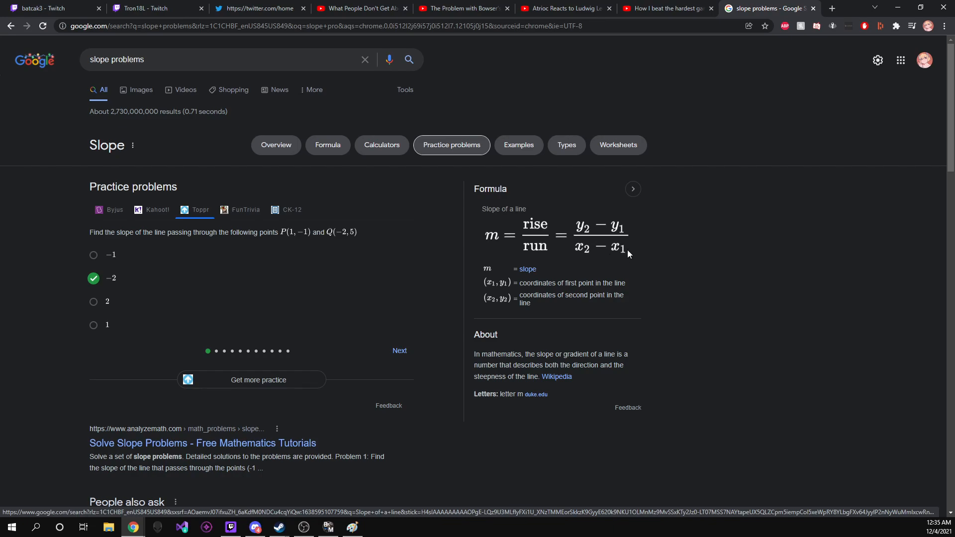
mouse_move(668, 274)
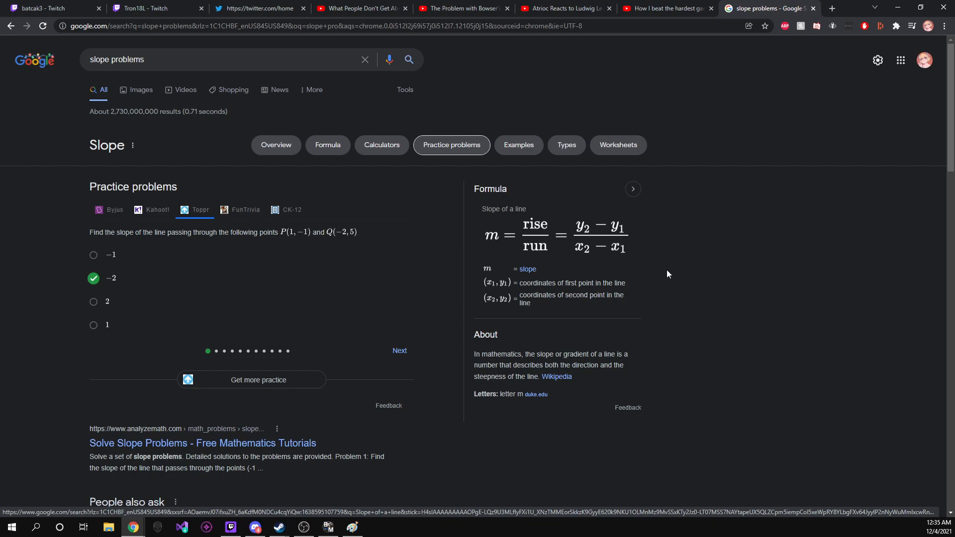
mouse_move(697, 272)
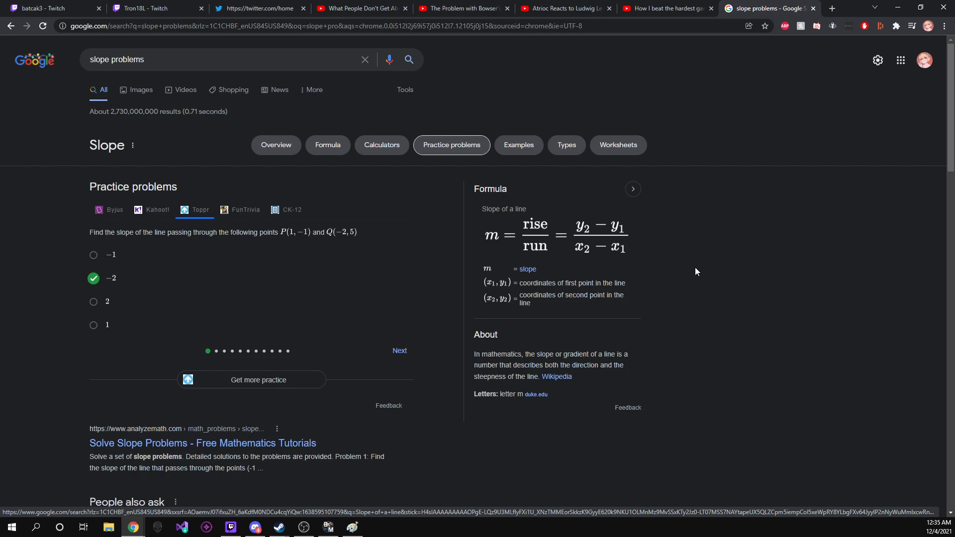
mouse_move(846, 298)
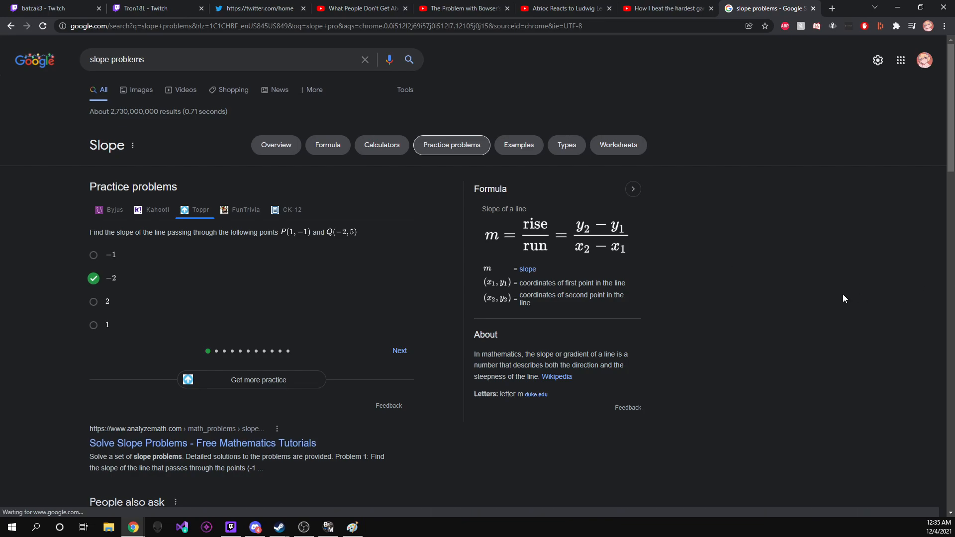